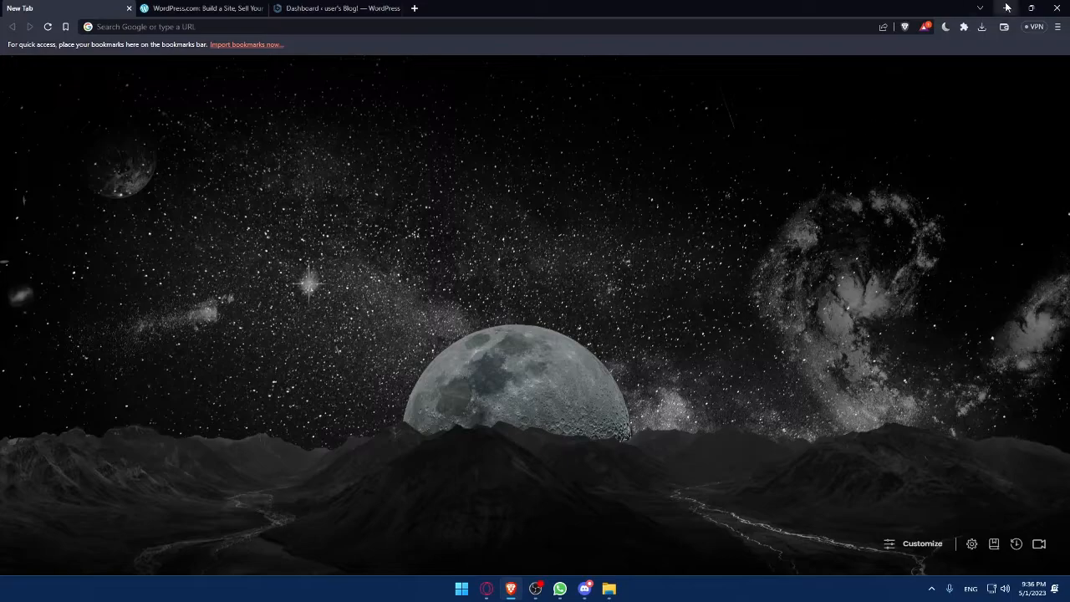
mouse_move(289, 315)
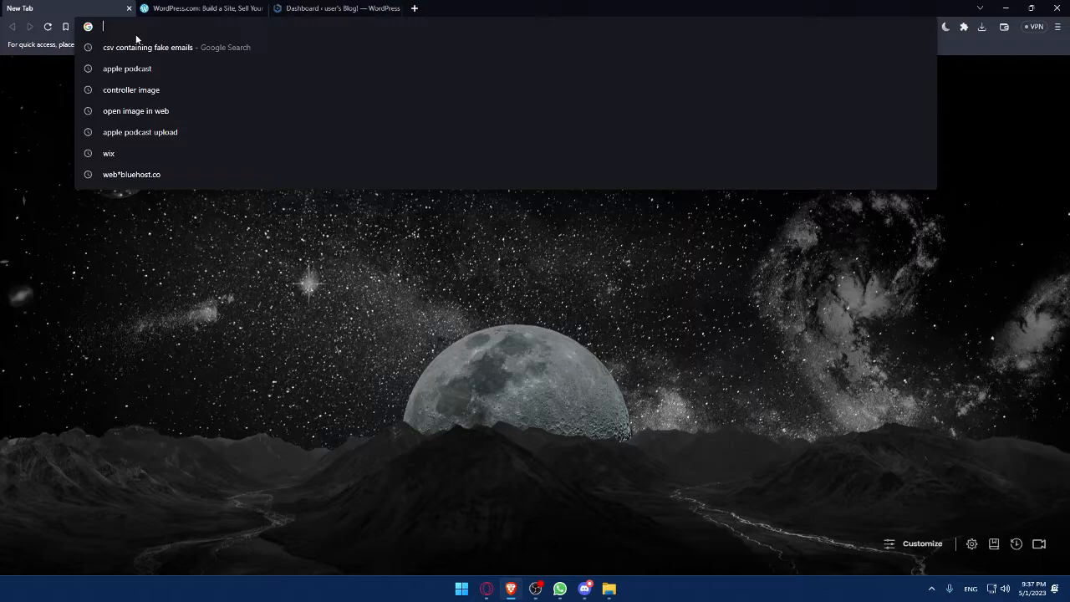
Load wordpress.com in the new Brave tab
text(wordprss)
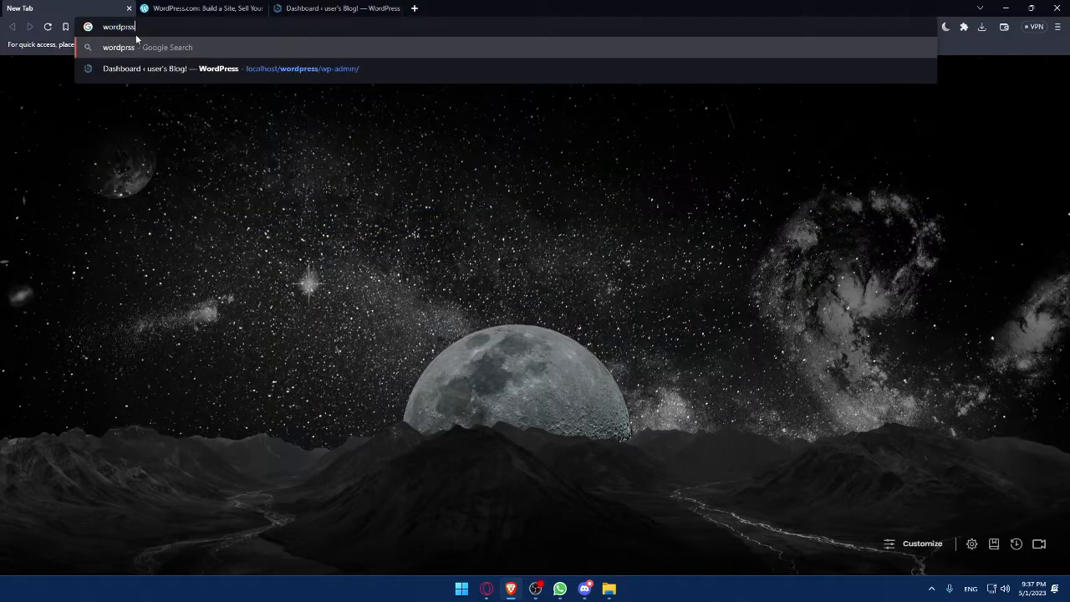
text(wordpress.com)
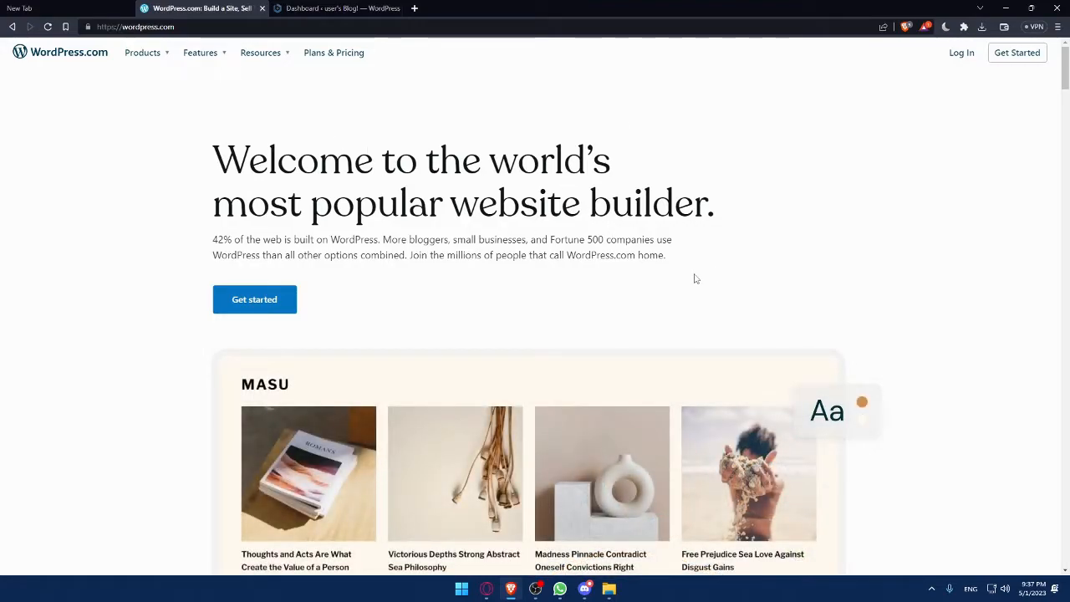
Go to the WordPress.com log-in page and choose to create a new account
click(961, 52)
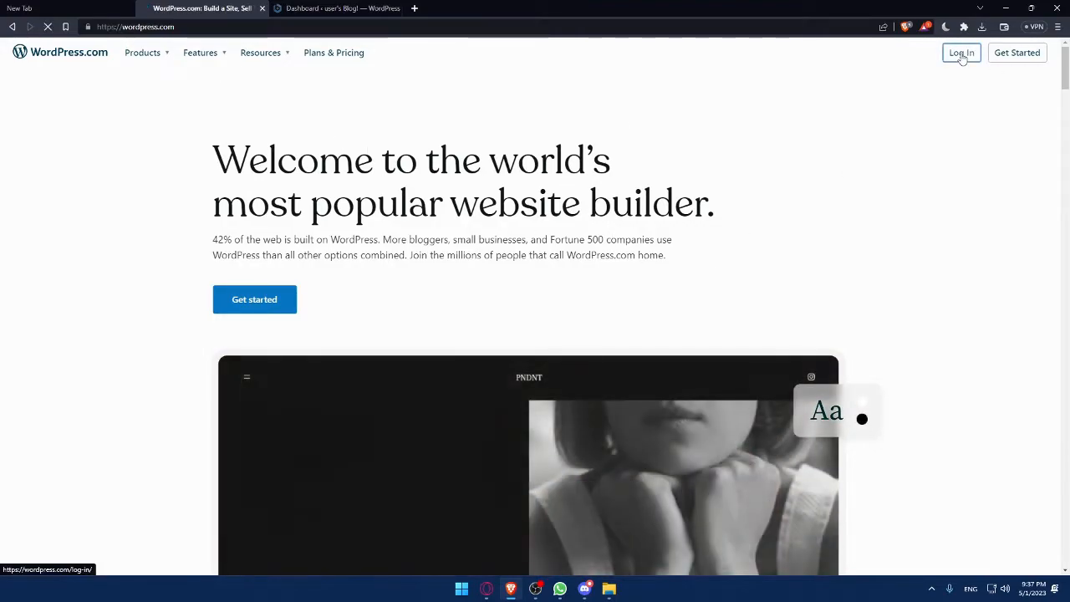
click(961, 52)
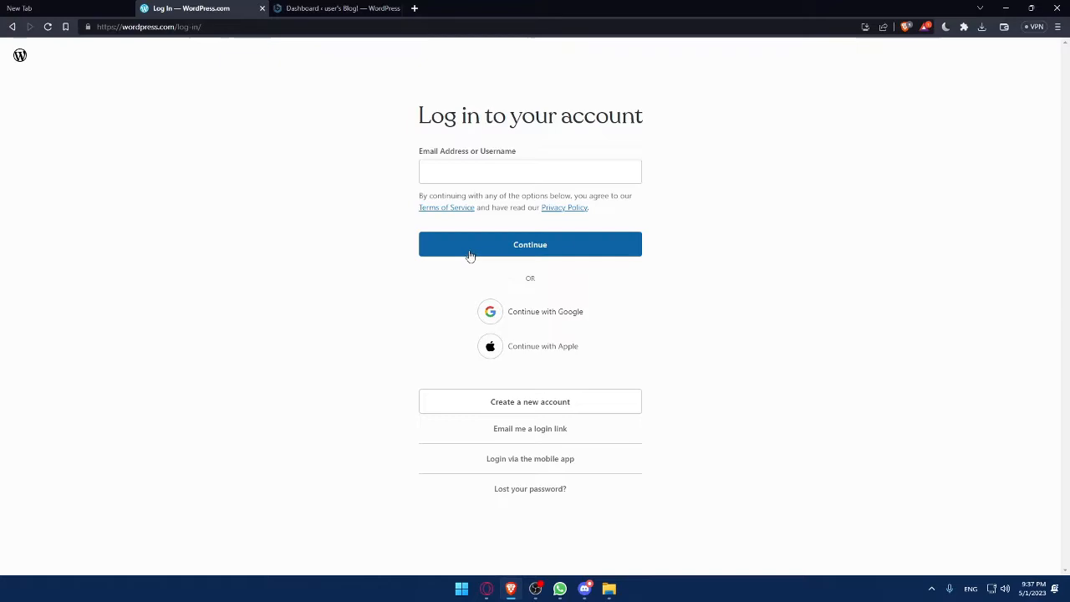
mouse_move(566, 316)
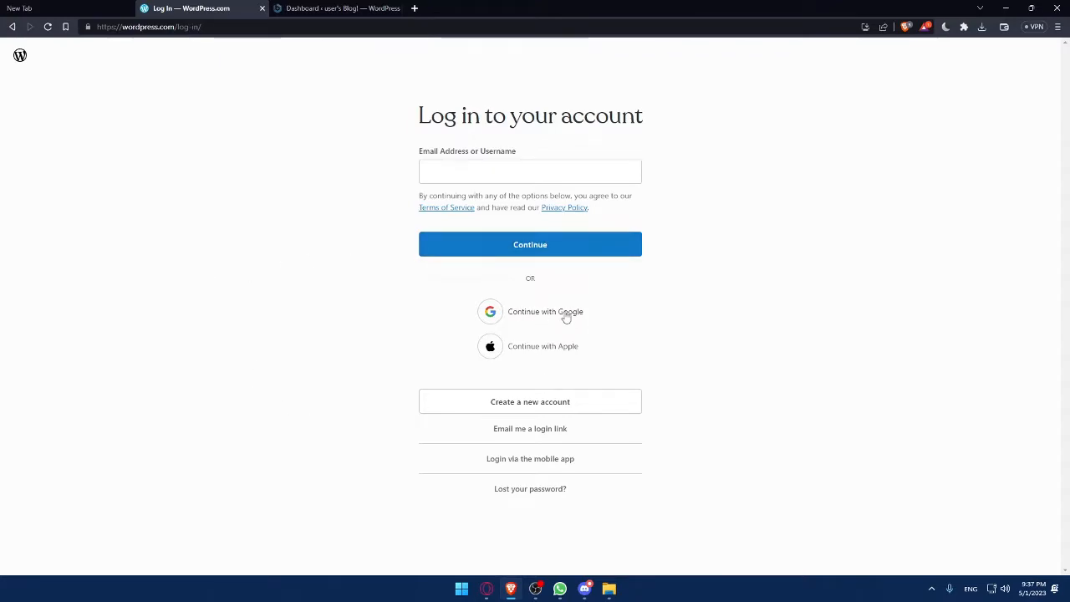
mouse_move(544, 353)
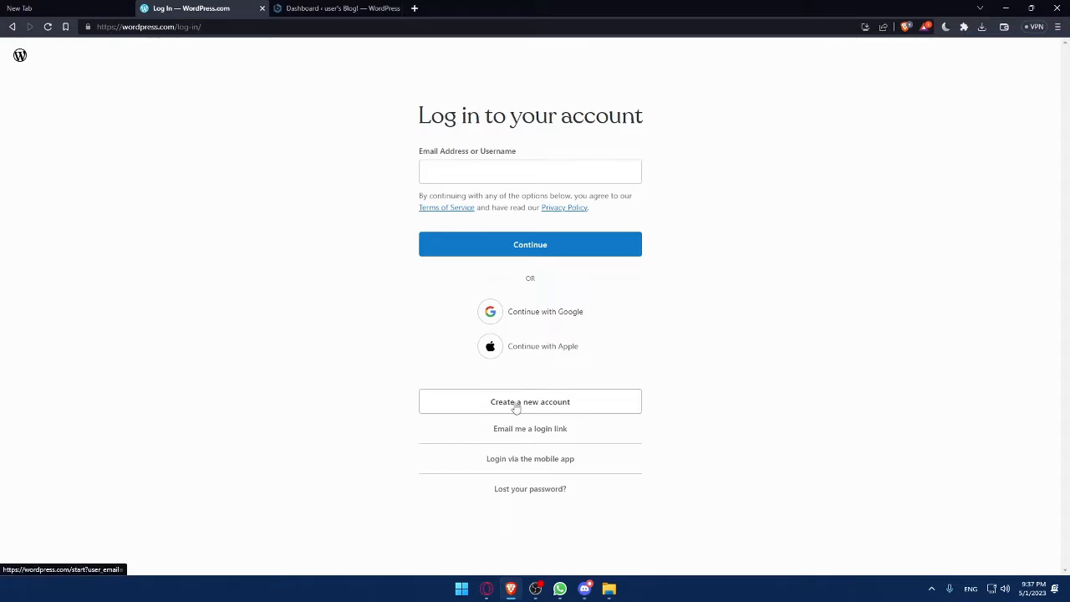
click(530, 401)
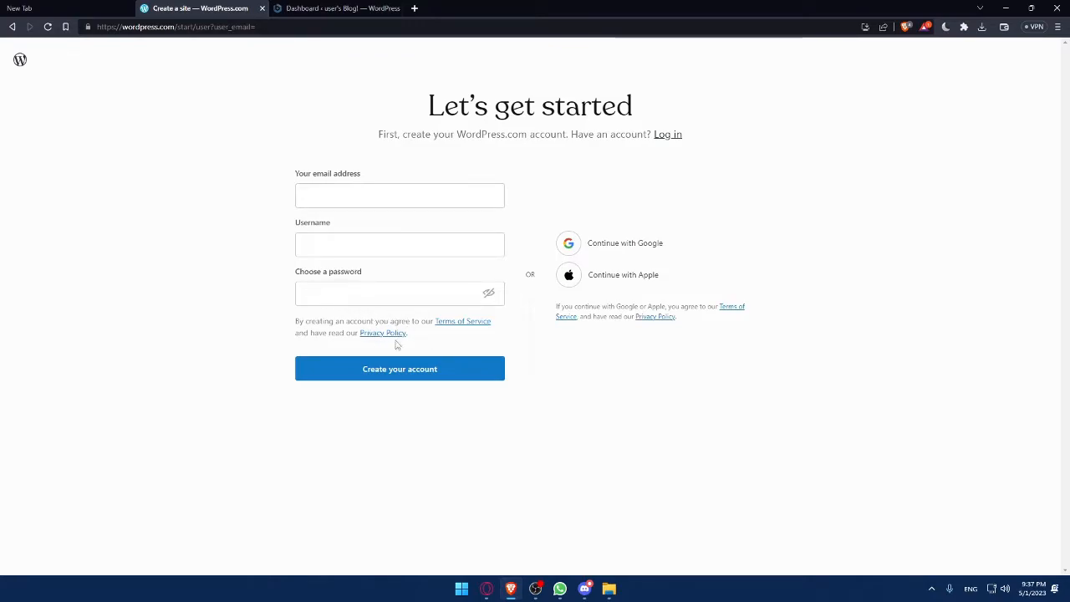
mouse_move(565, 372)
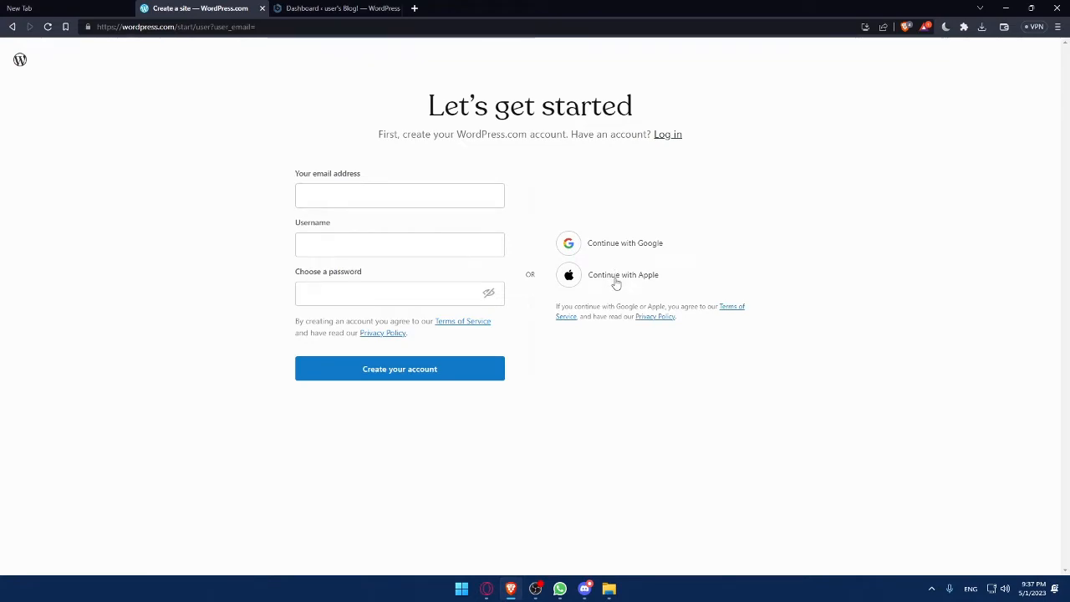
mouse_move(104, 269)
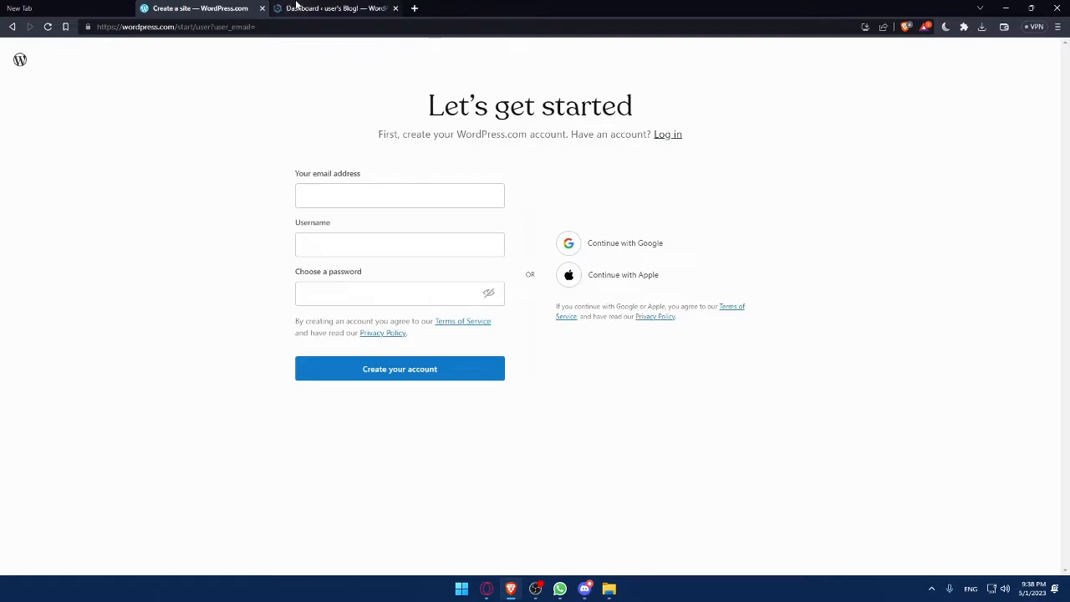
In local WordPress admin, search Add New plugins for 'ninja'
click(334, 8)
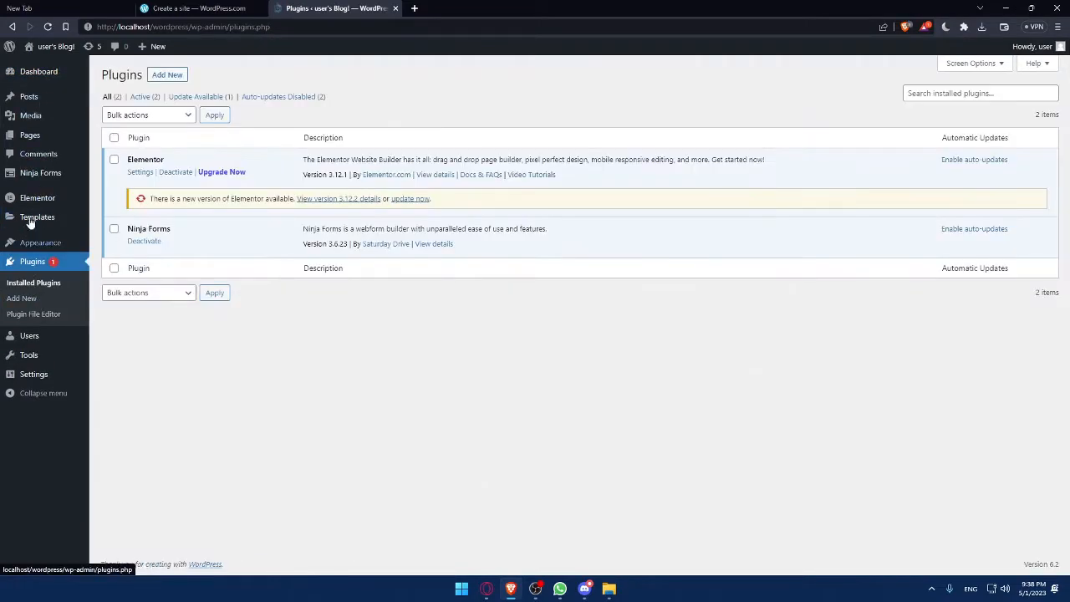
click(21, 299)
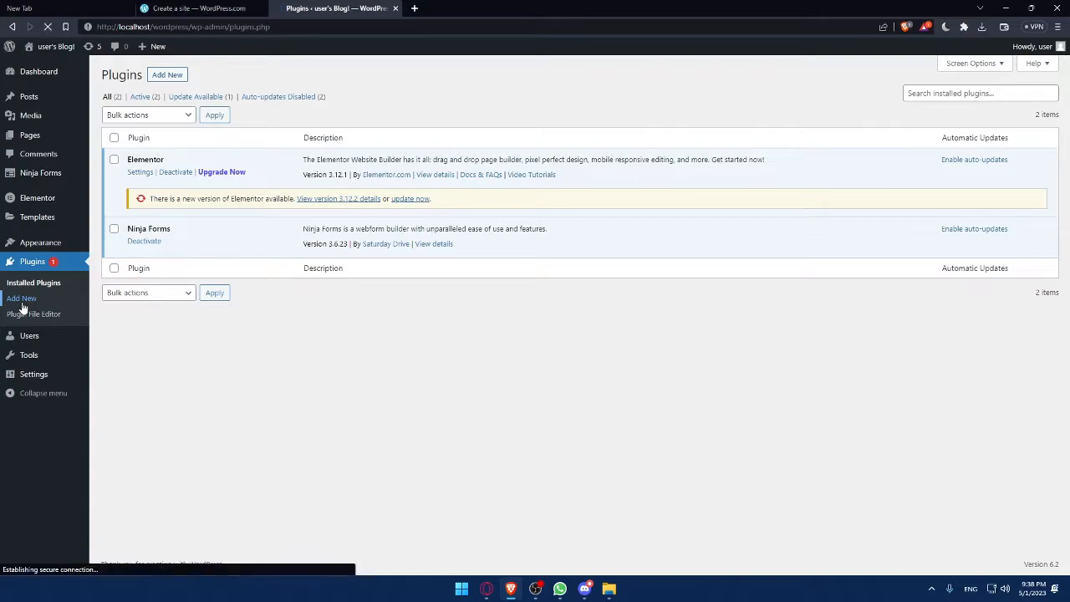
click(21, 298)
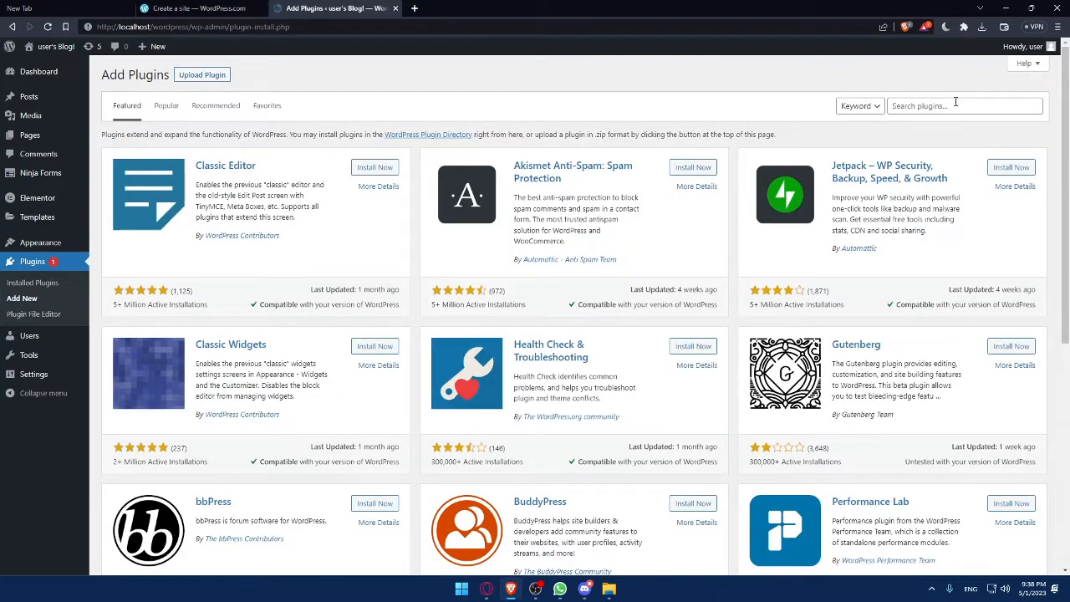
text(ninja)
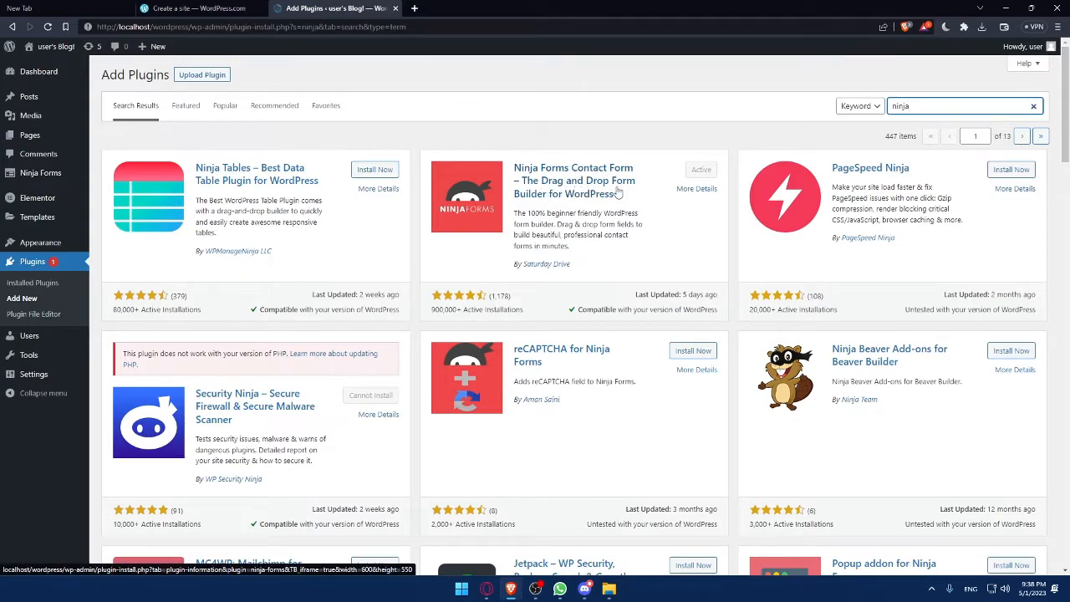
mouse_move(689, 183)
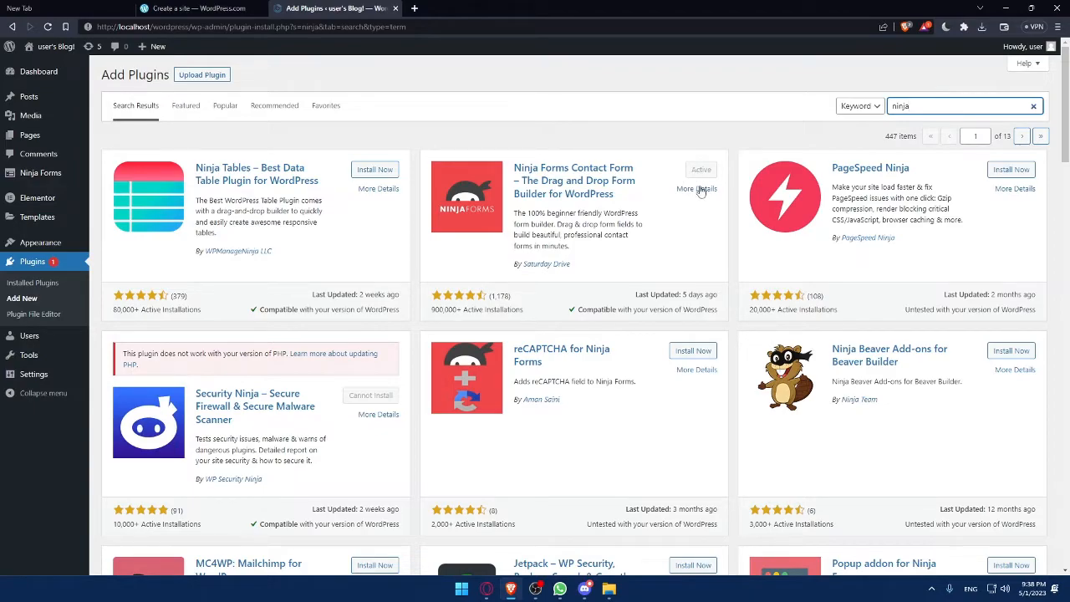
mouse_move(699, 188)
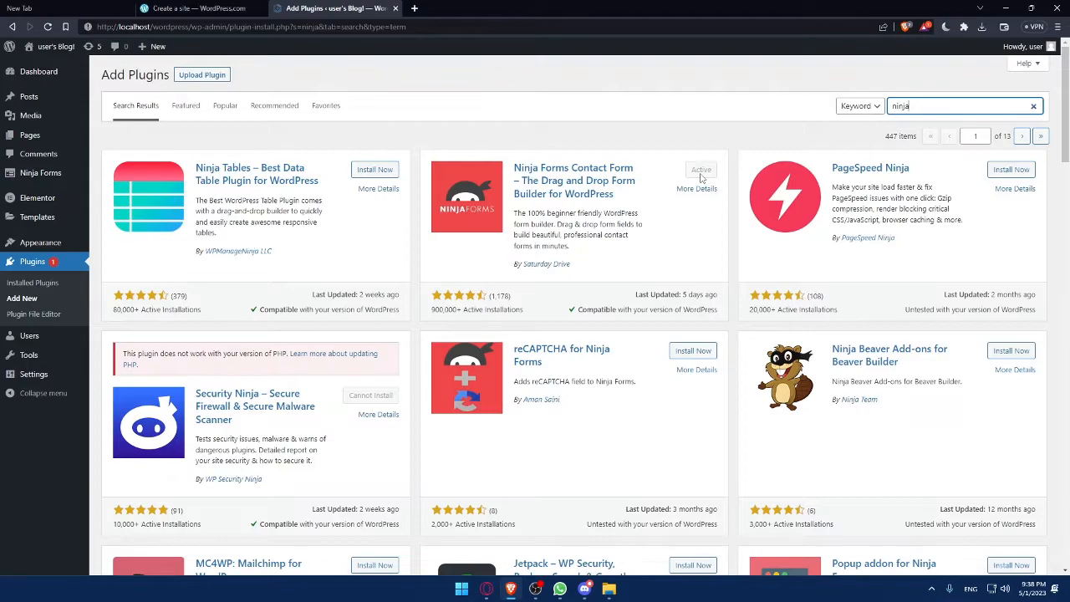
mouse_move(40, 173)
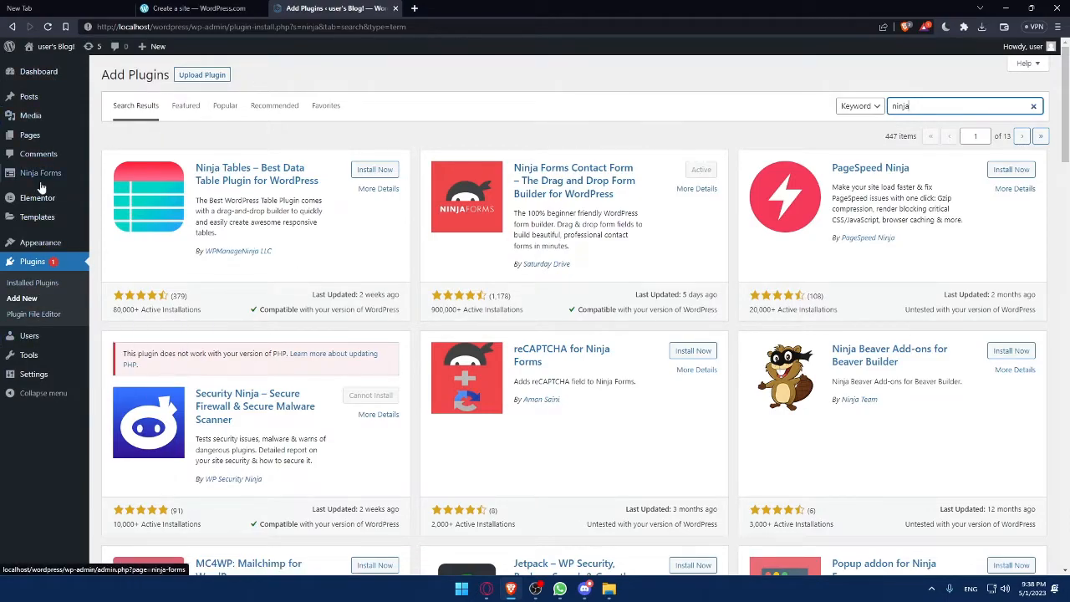
Open the Ninja Forms dashboard and start a new form from the template gallery
click(40, 172)
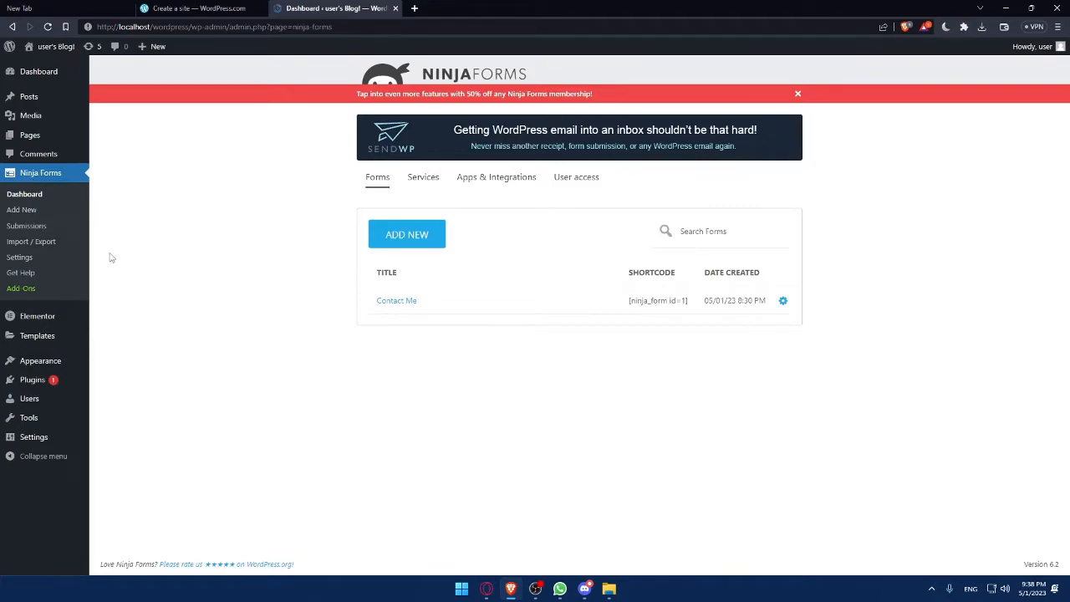
mouse_move(265, 267)
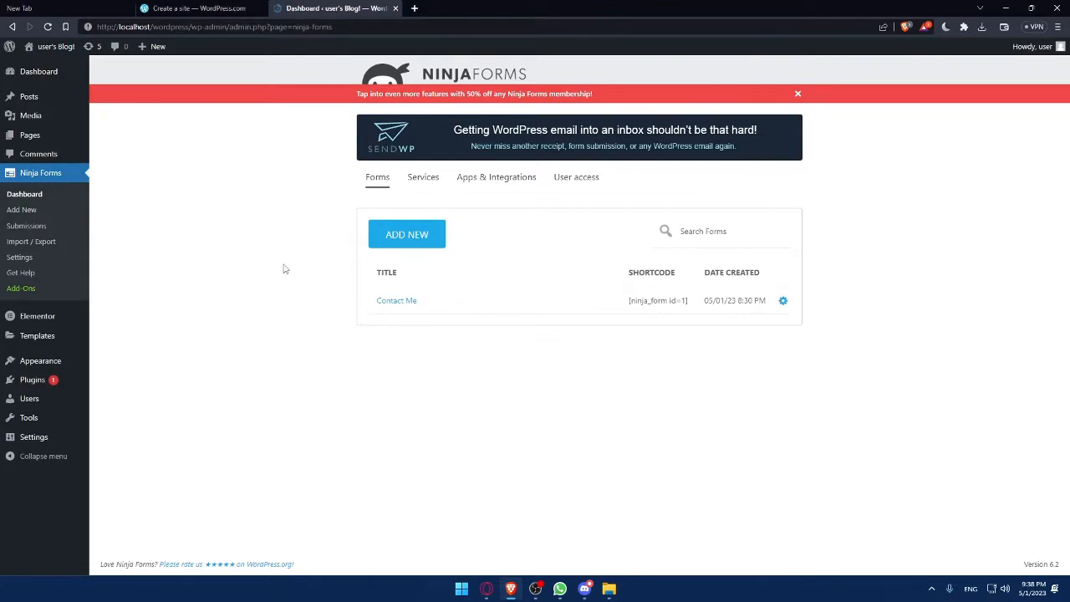
click(408, 234)
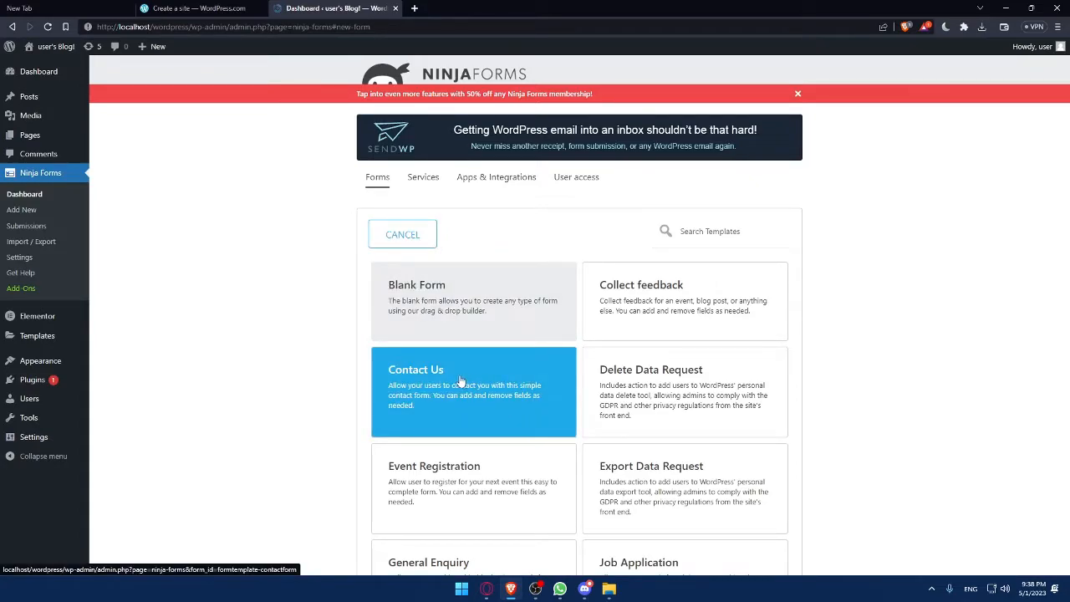
Build a form from the Contact Us template and inspect the Email and Submit field settings
click(473, 391)
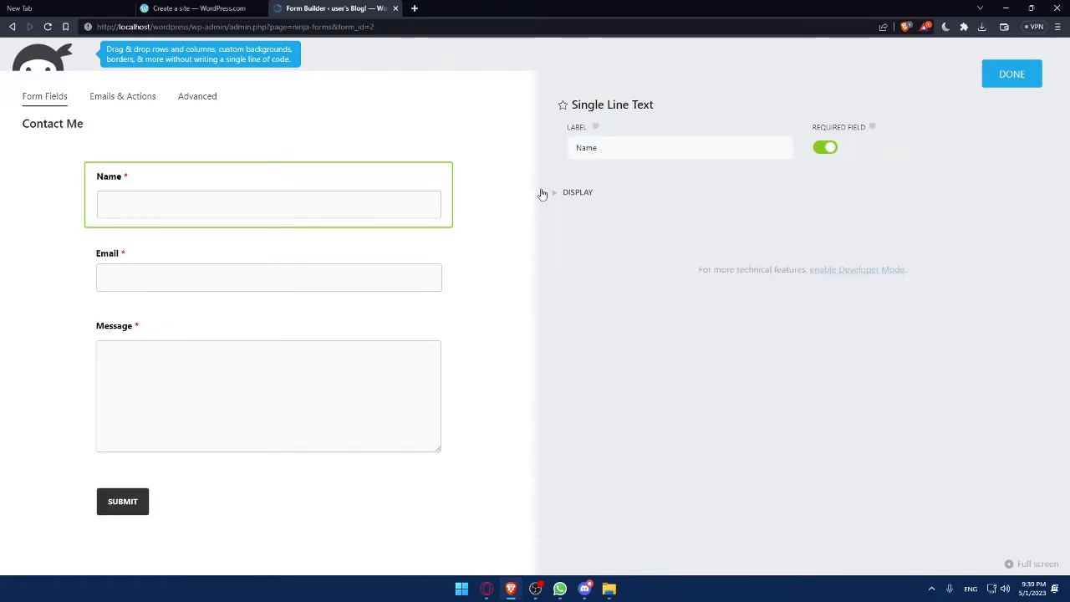
click(268, 277)
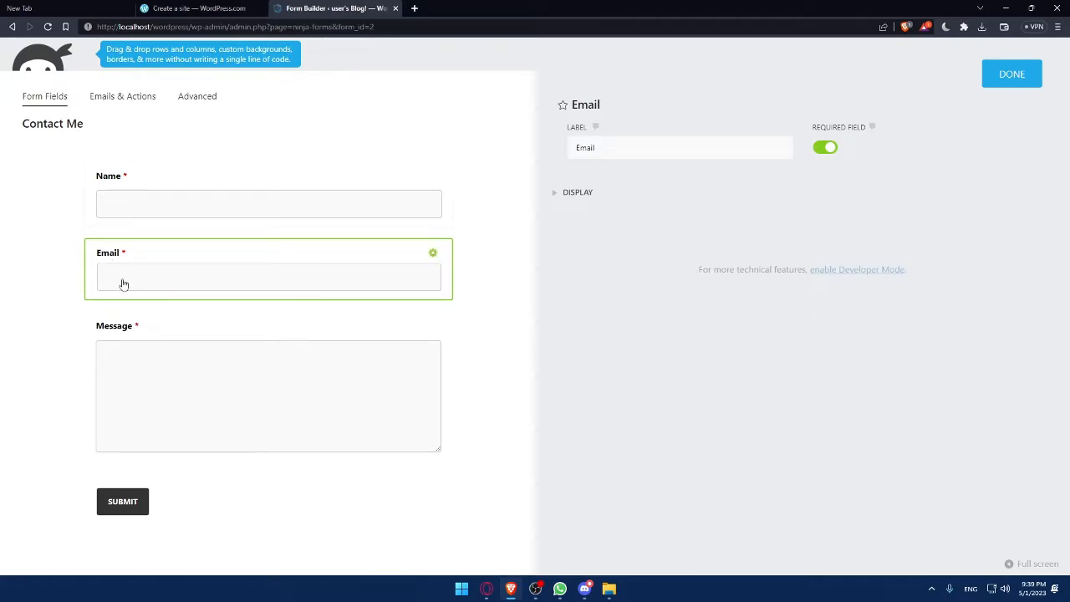
mouse_move(193, 204)
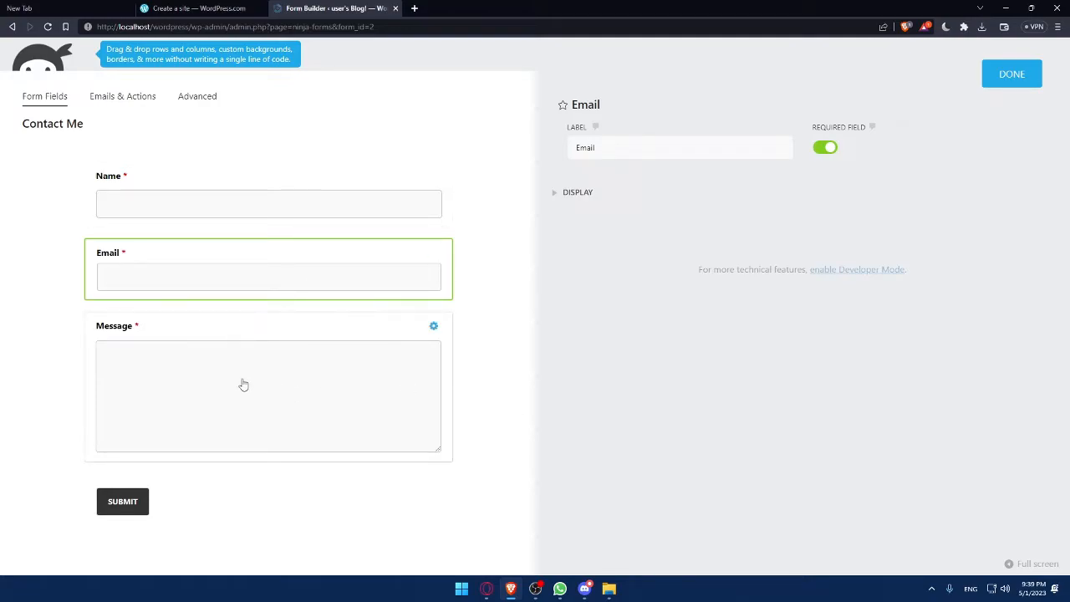
click(123, 501)
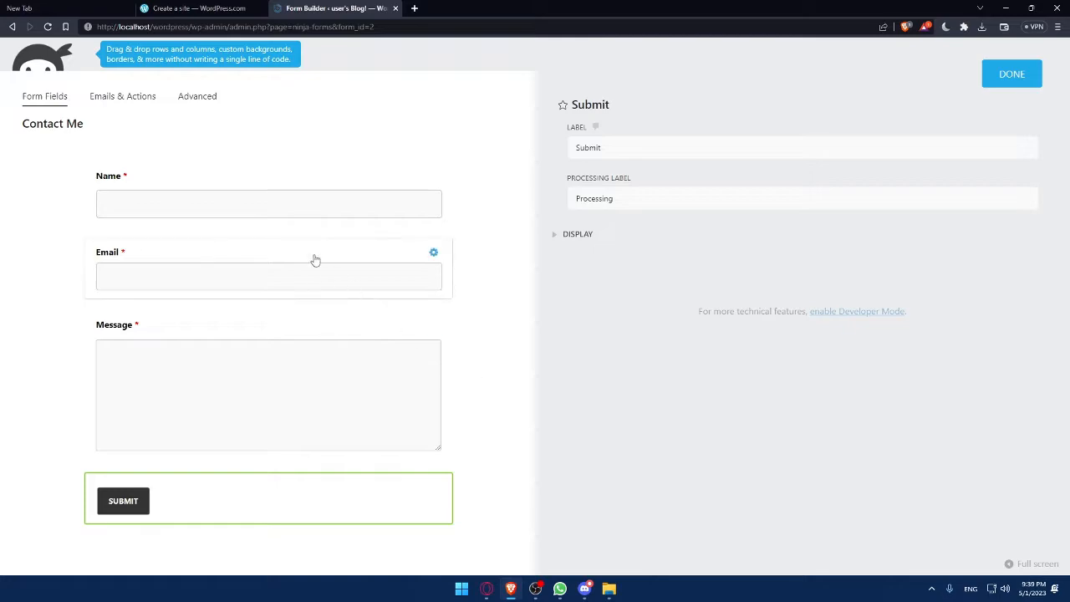
Close the Record Submission action settings in Emails & Actions
click(122, 96)
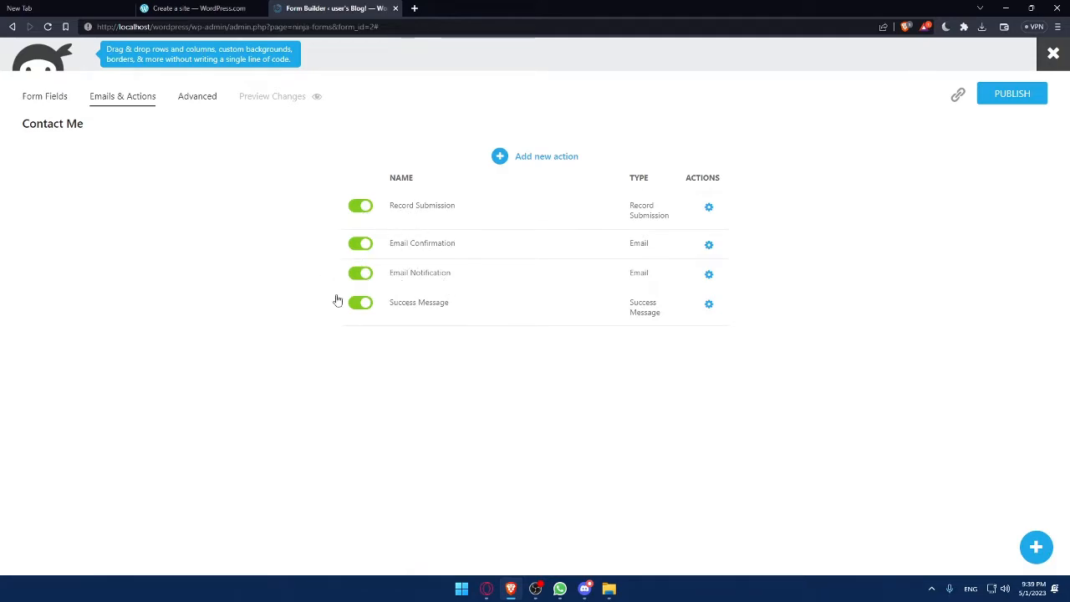
mouse_move(412, 308)
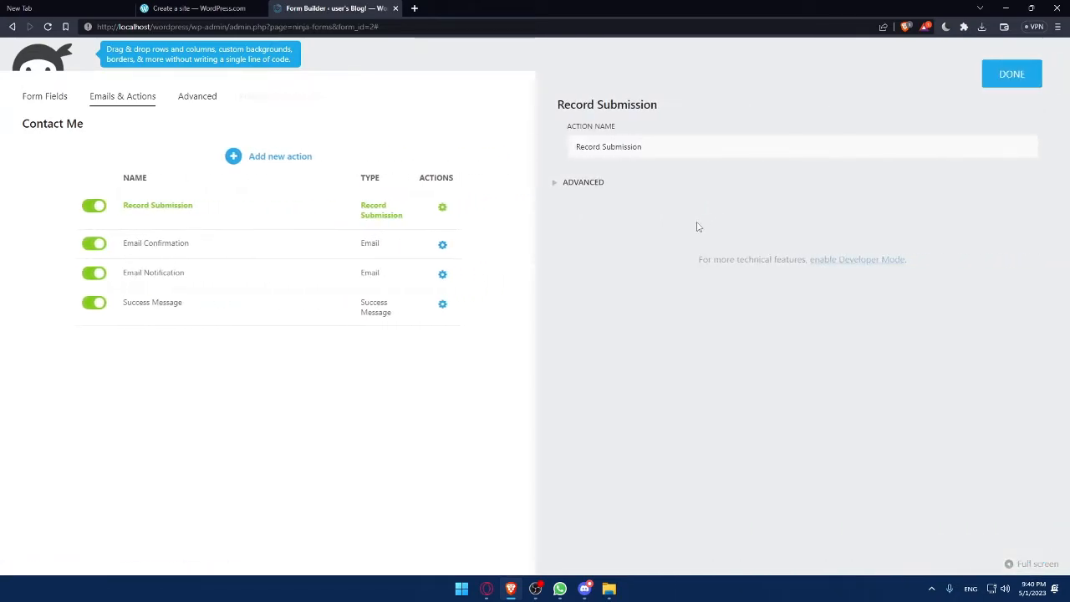
mouse_move(899, 138)
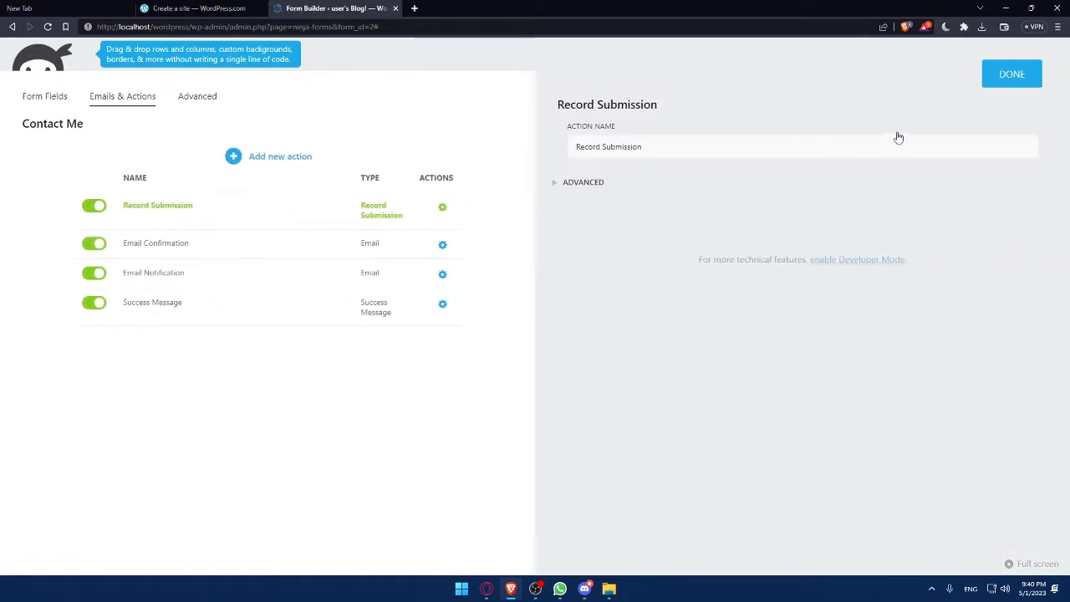
click(1012, 74)
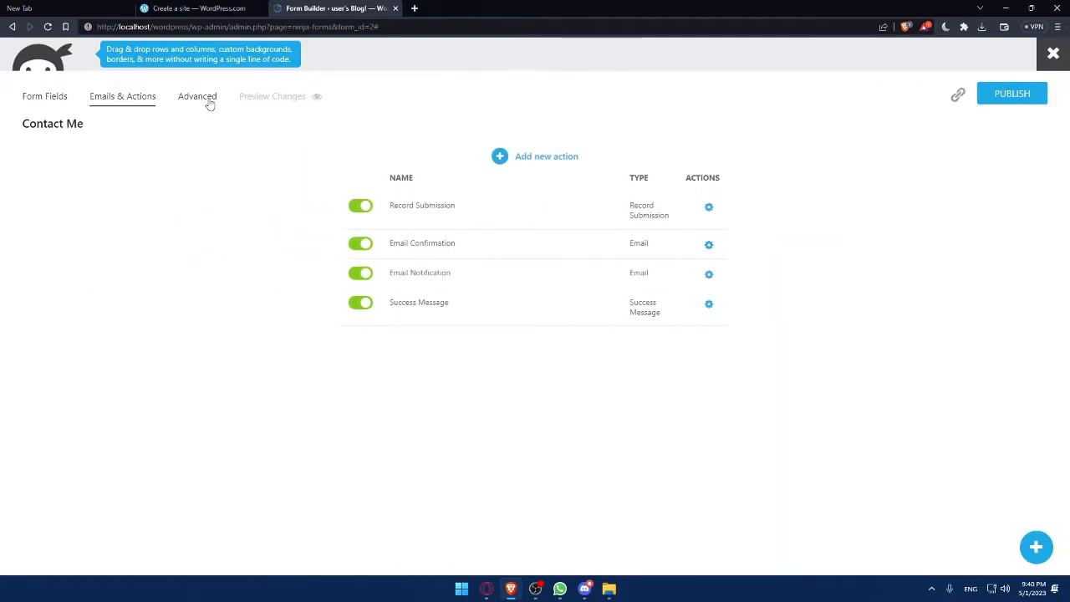
Open Display Settings with Advanced expanded, then Restrictions, then the empty Calculations panel
click(196, 96)
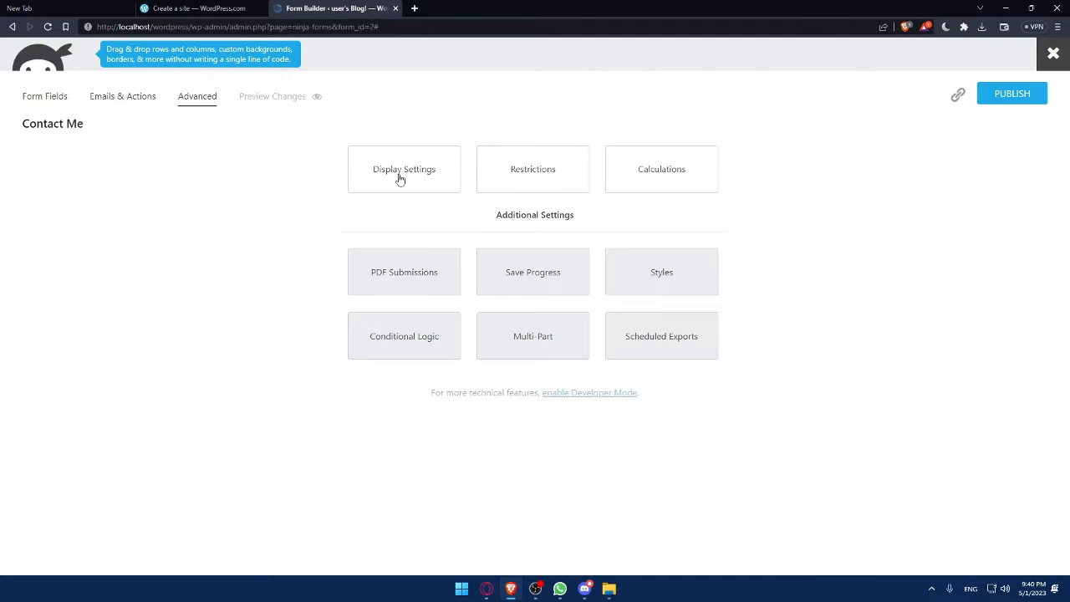
mouse_move(636, 181)
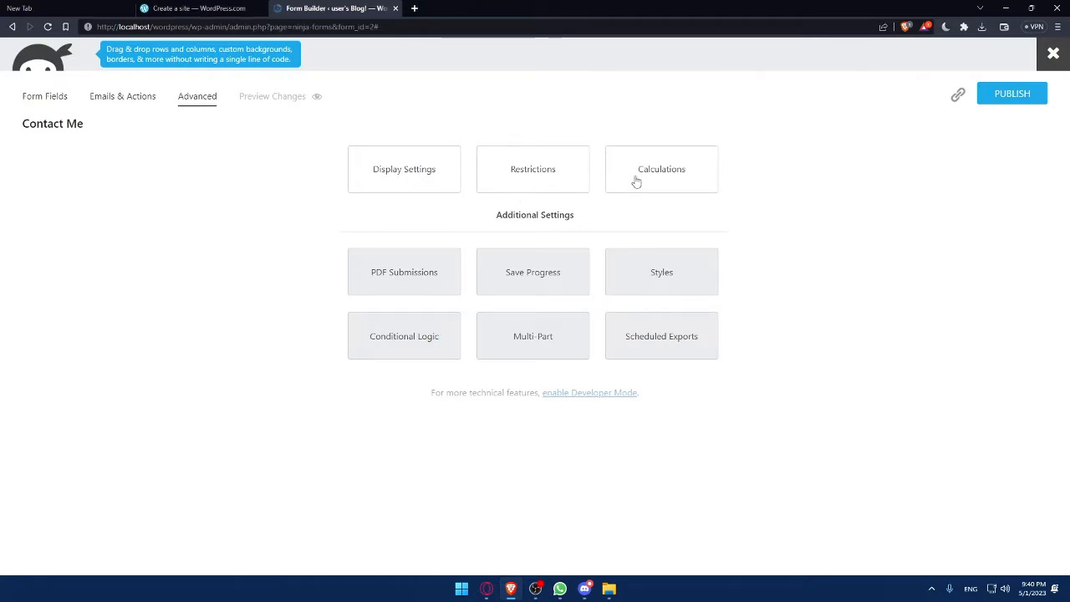
mouse_move(412, 297)
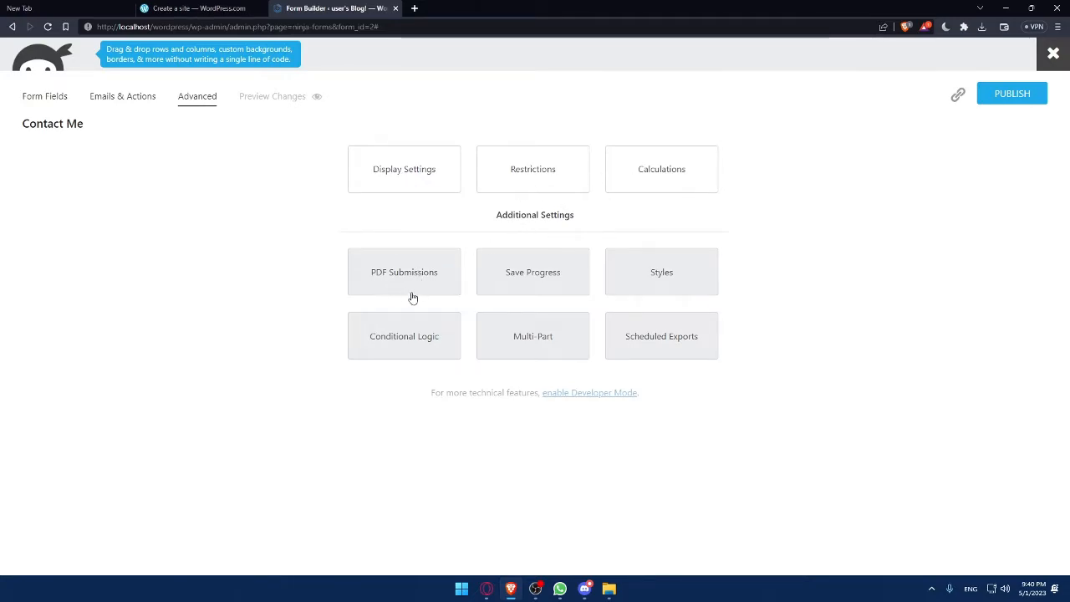
mouse_move(693, 266)
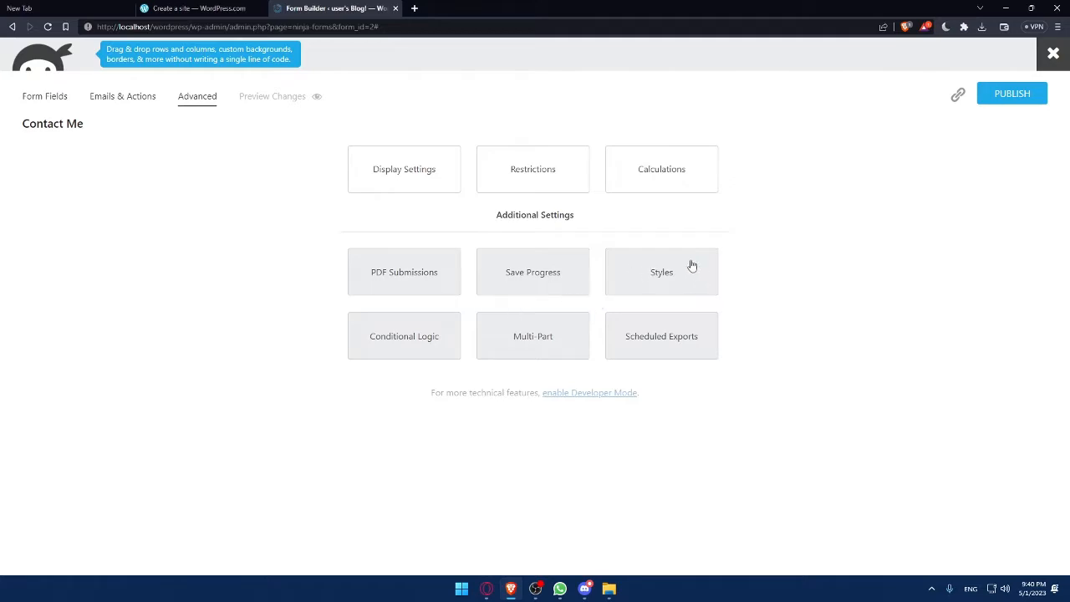
mouse_move(546, 345)
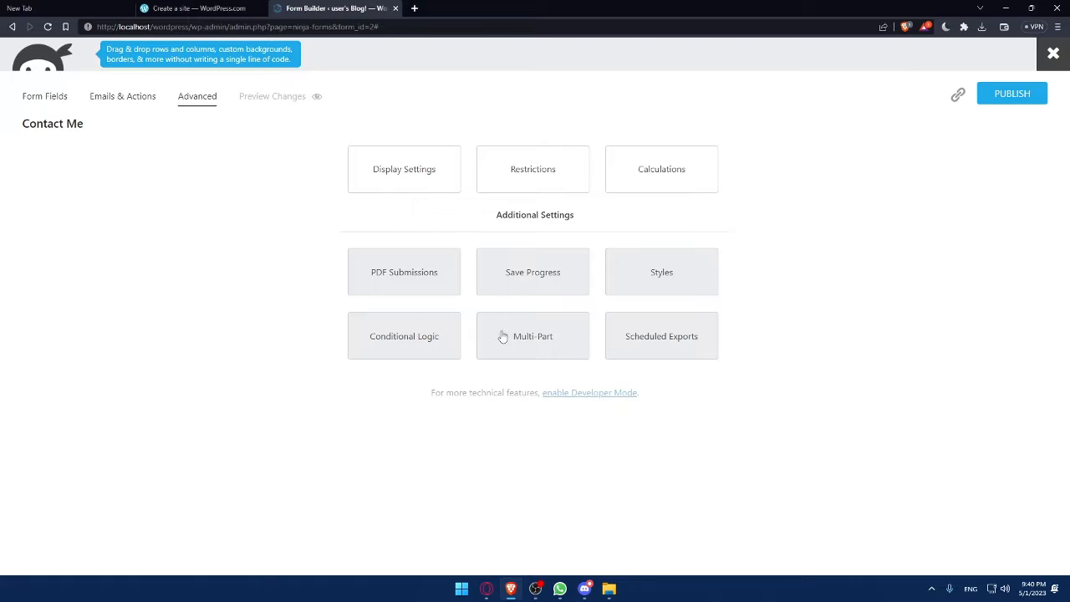
click(404, 168)
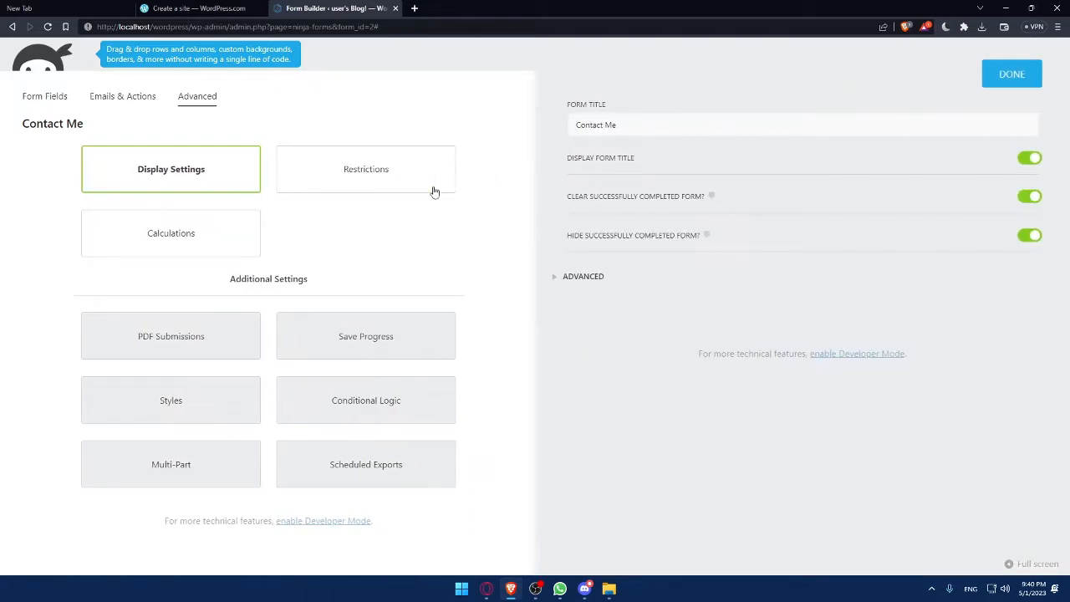
mouse_move(614, 270)
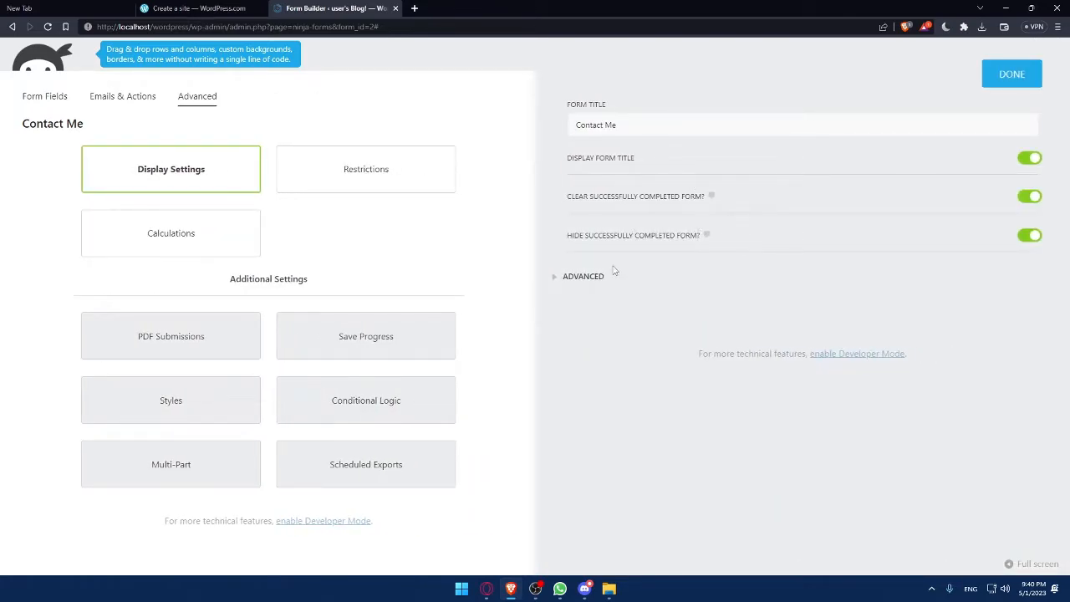
click(583, 276)
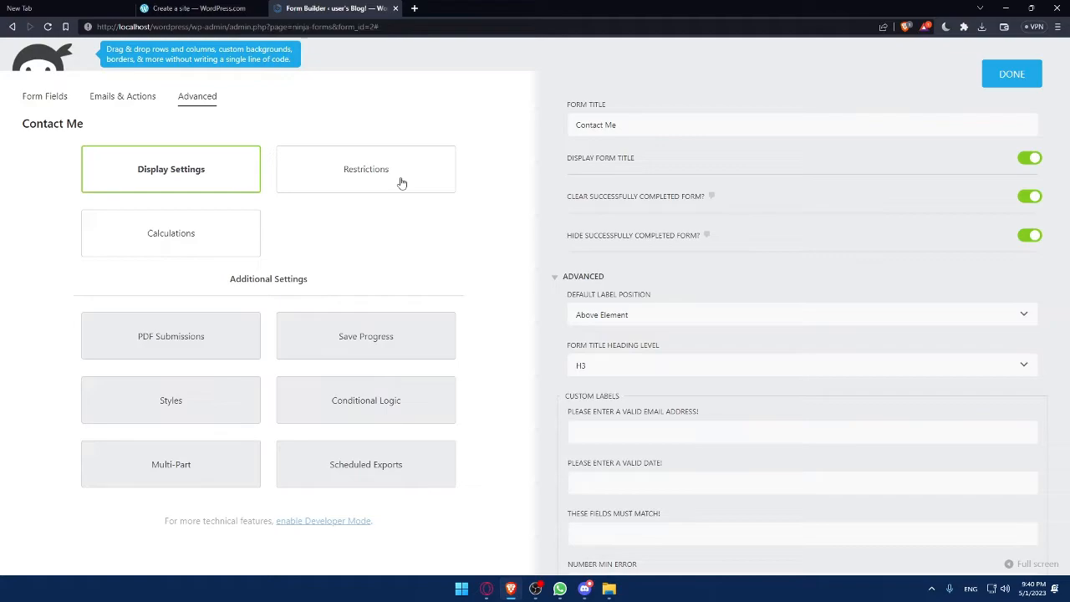
click(366, 168)
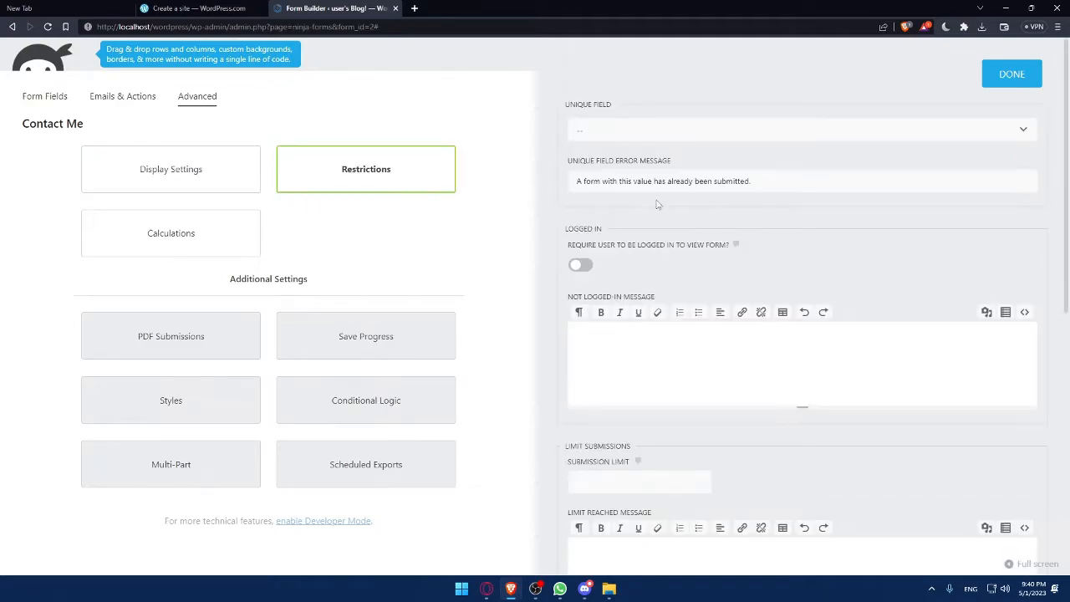
mouse_move(693, 261)
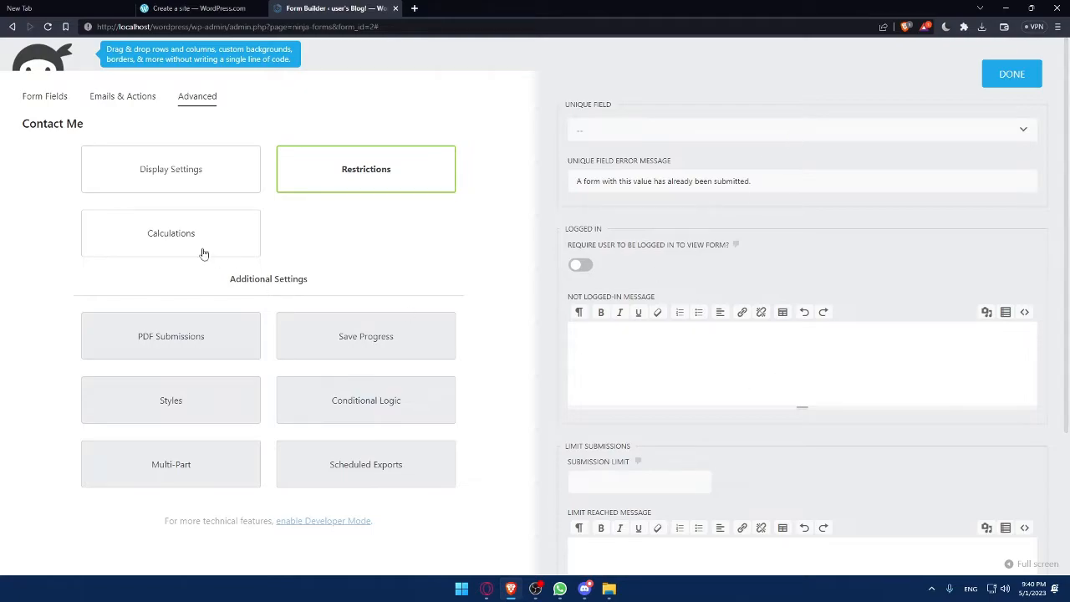
click(171, 233)
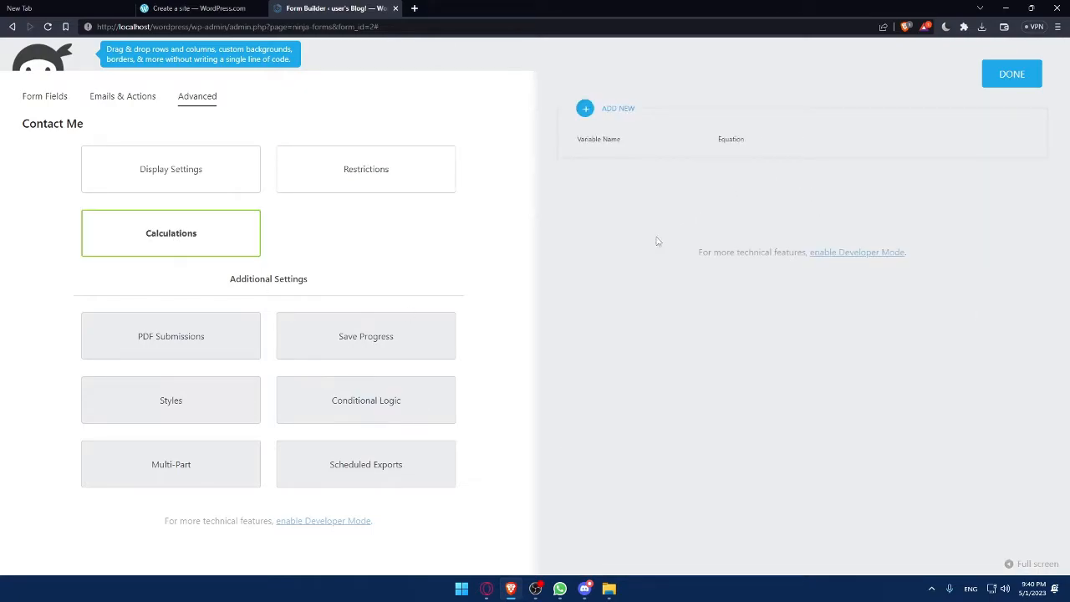
click(170, 335)
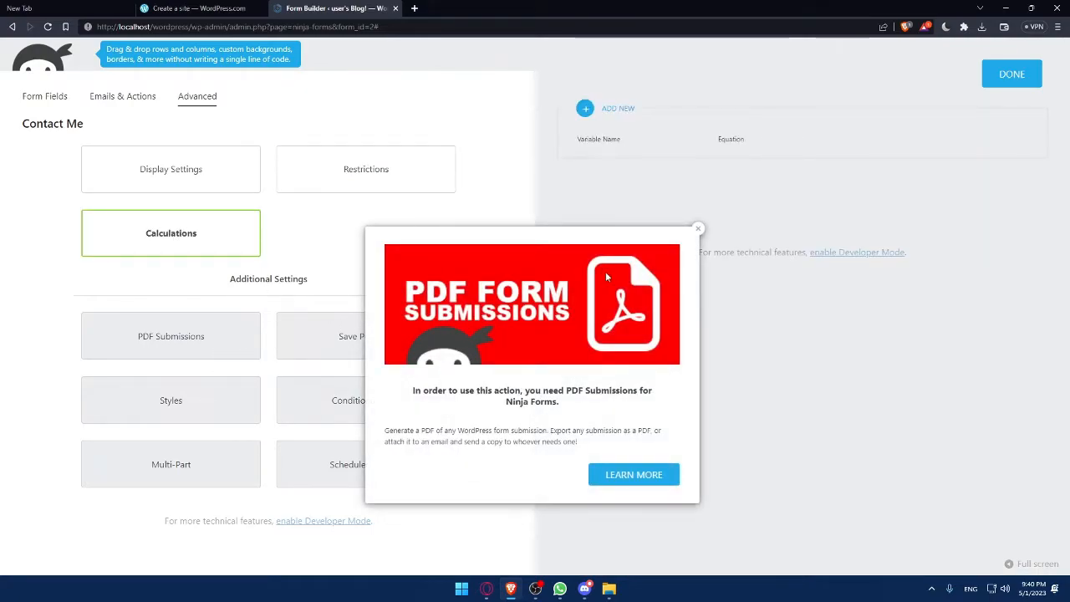
mouse_move(186, 292)
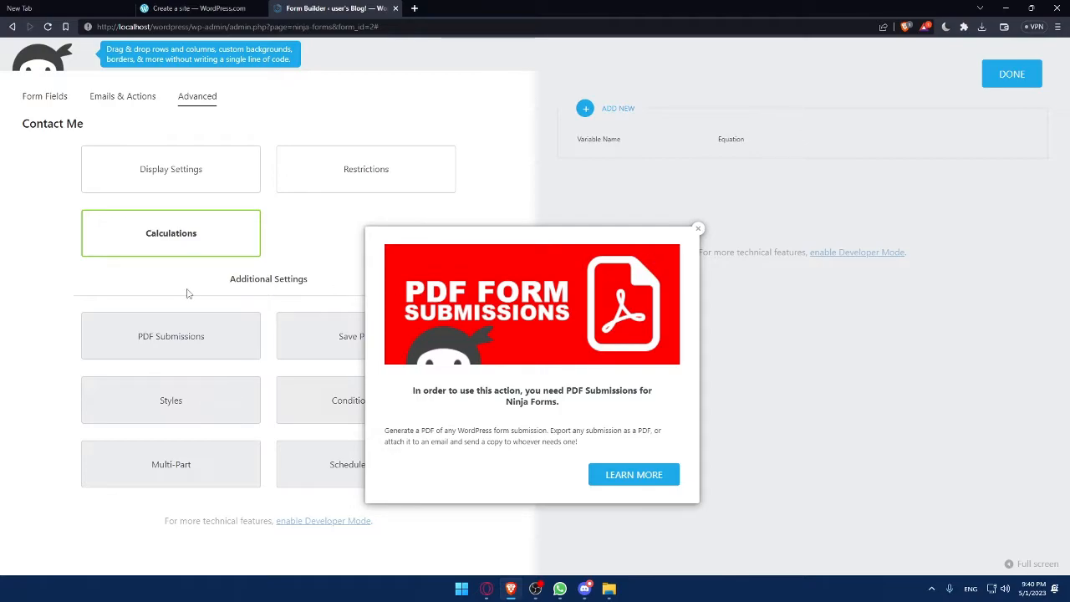
mouse_move(153, 360)
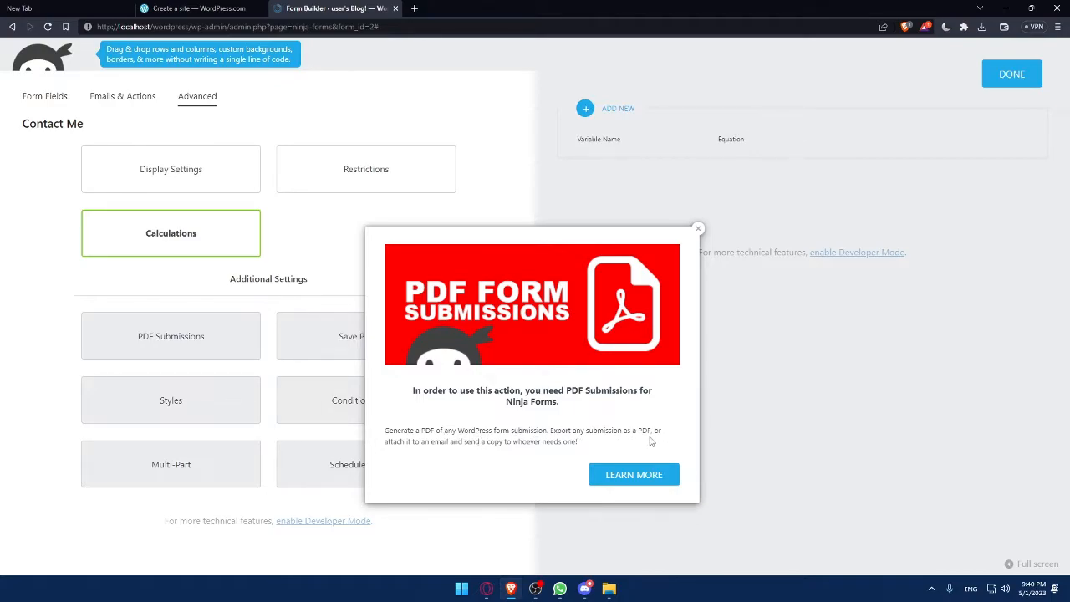
mouse_move(460, 456)
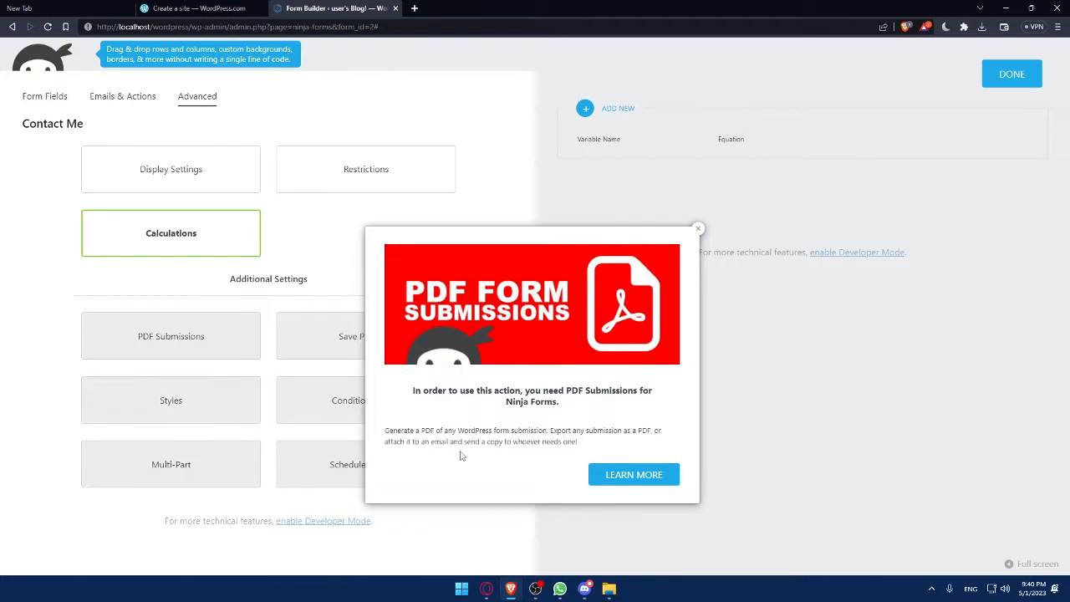
mouse_move(563, 459)
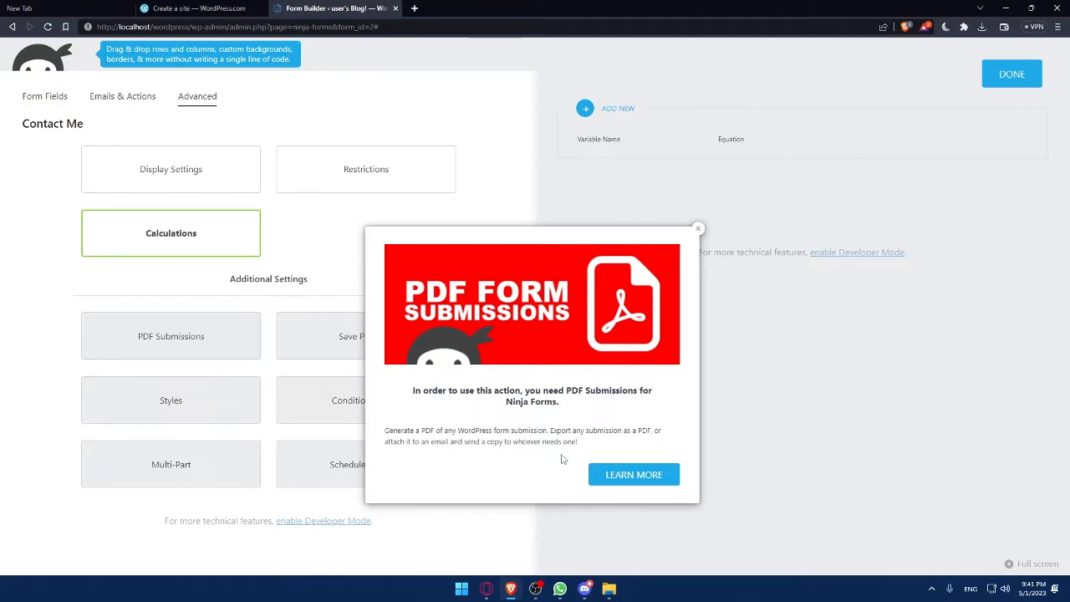
click(697, 229)
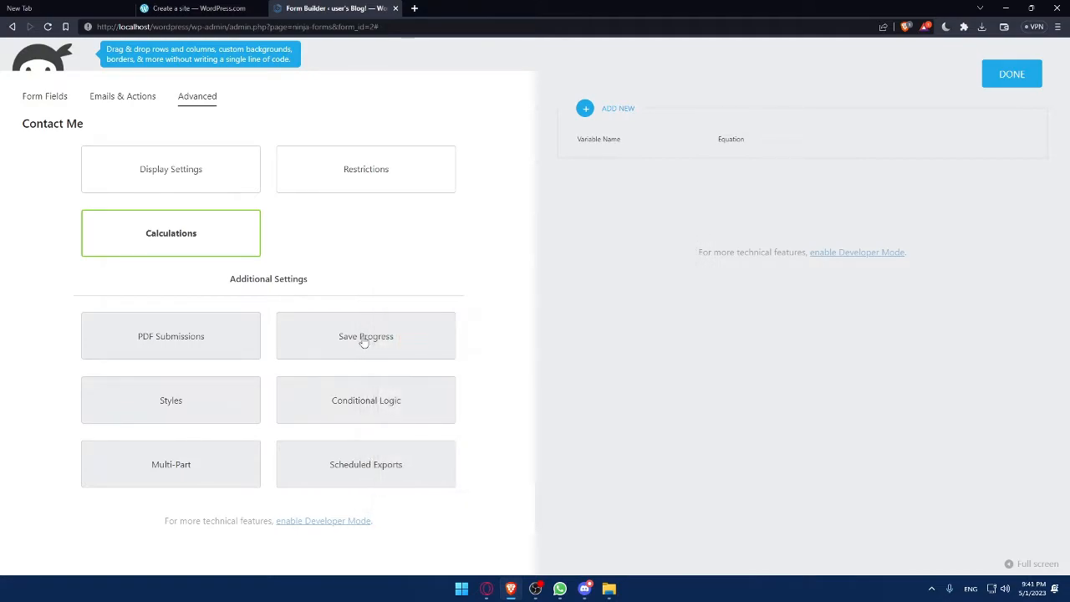
mouse_move(194, 337)
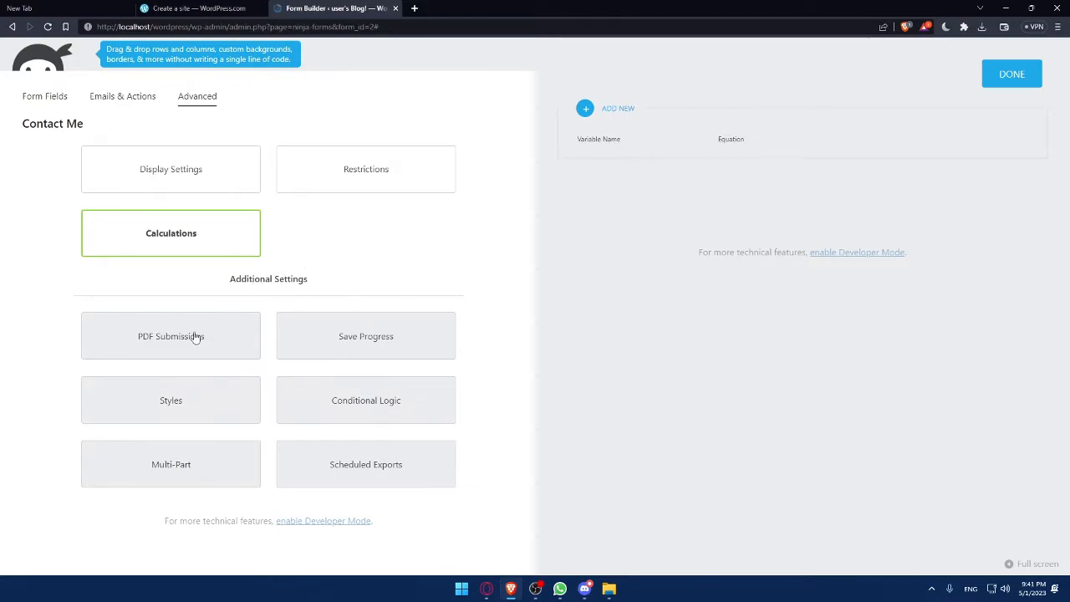
mouse_move(372, 231)
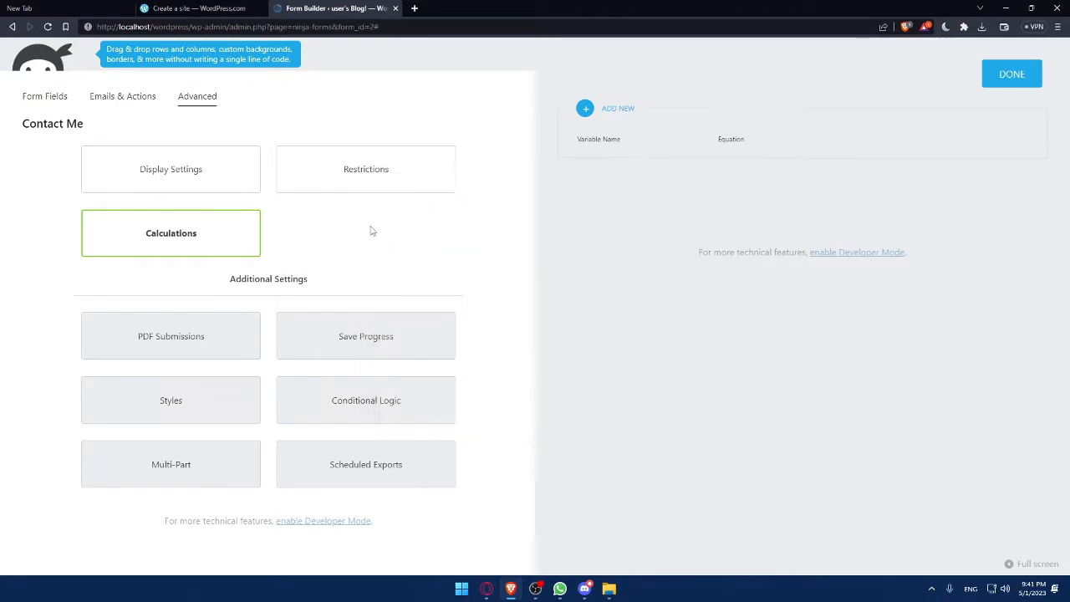
click(171, 400)
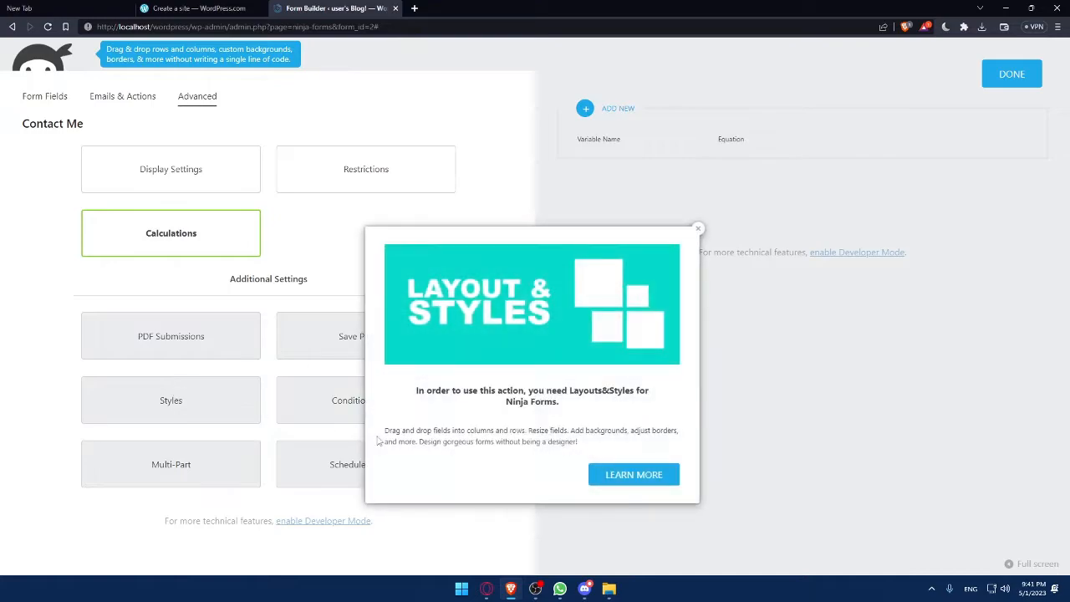
click(697, 228)
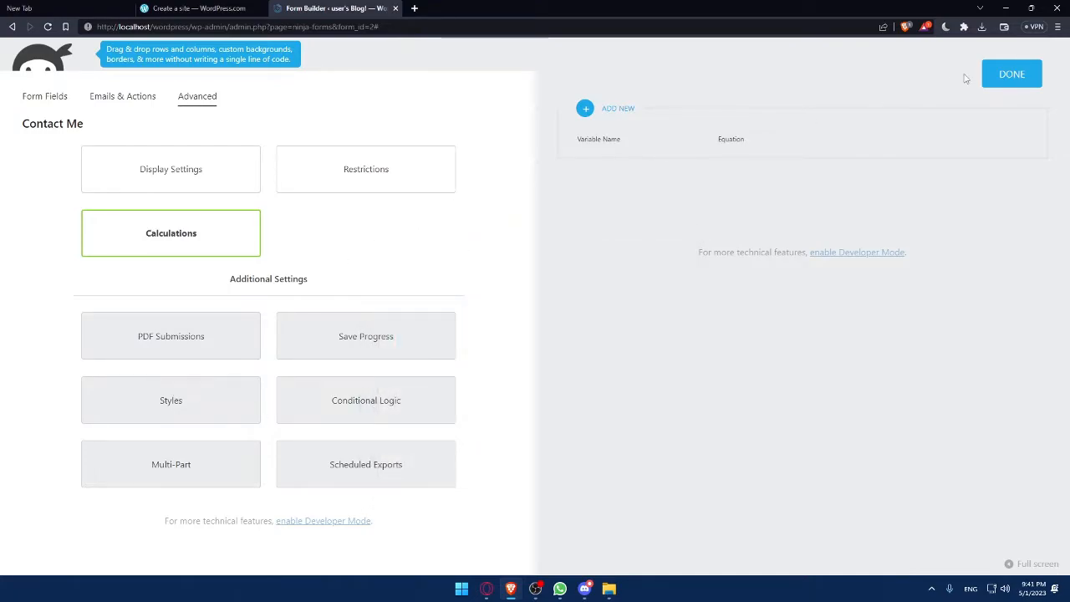
Close the Calculations settings panel
click(1011, 74)
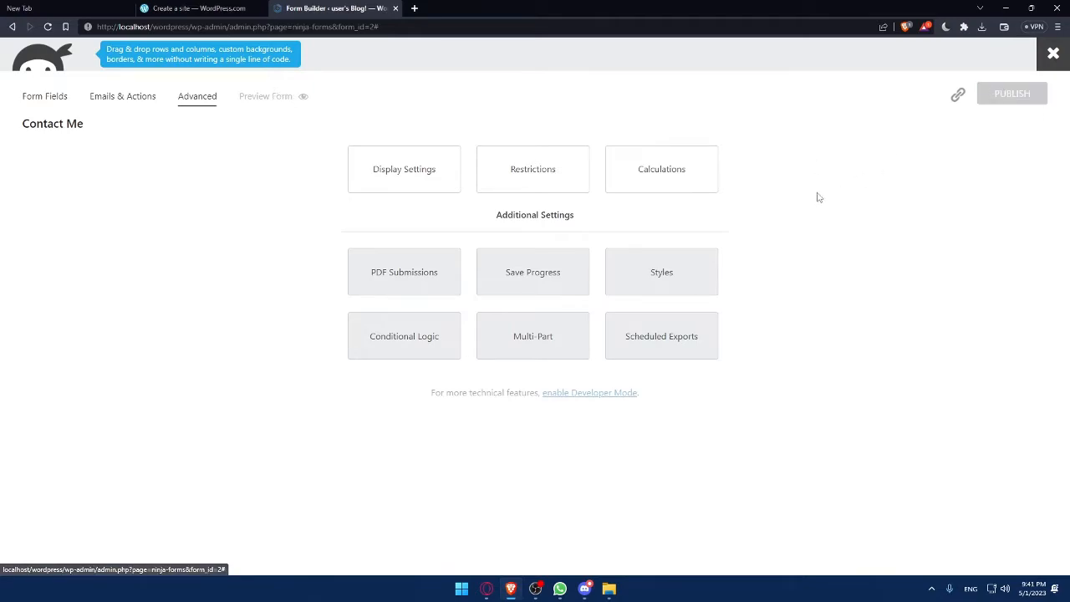
mouse_move(639, 256)
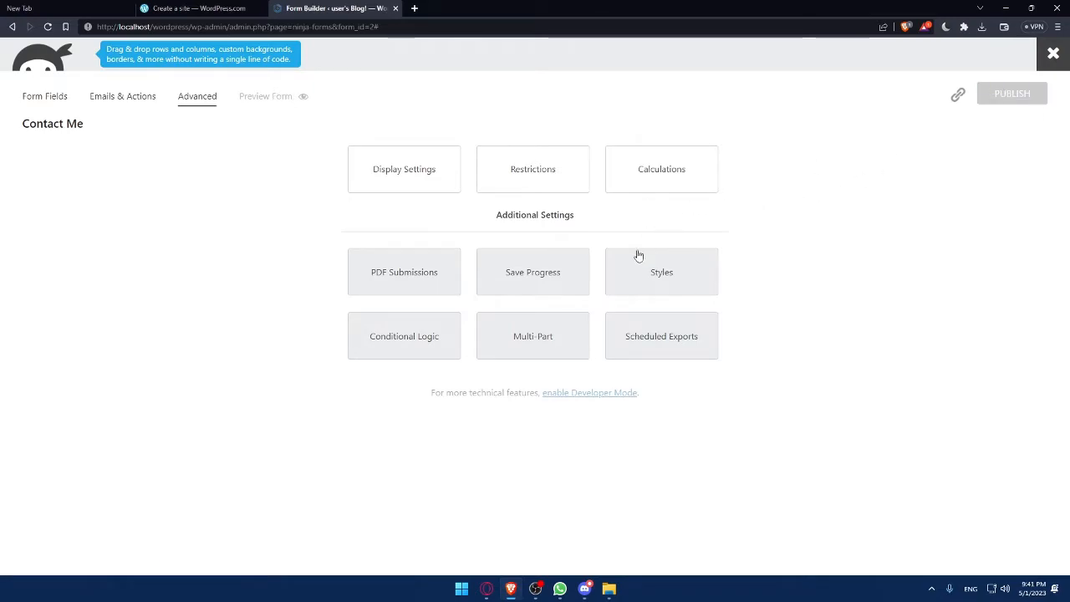
mouse_move(616, 244)
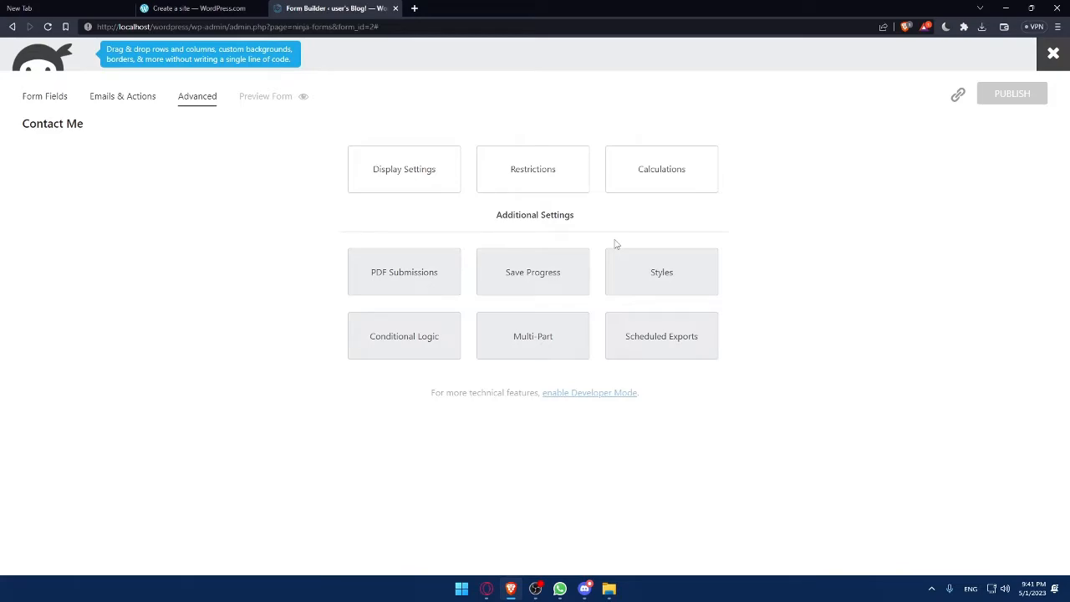
mouse_move(504, 187)
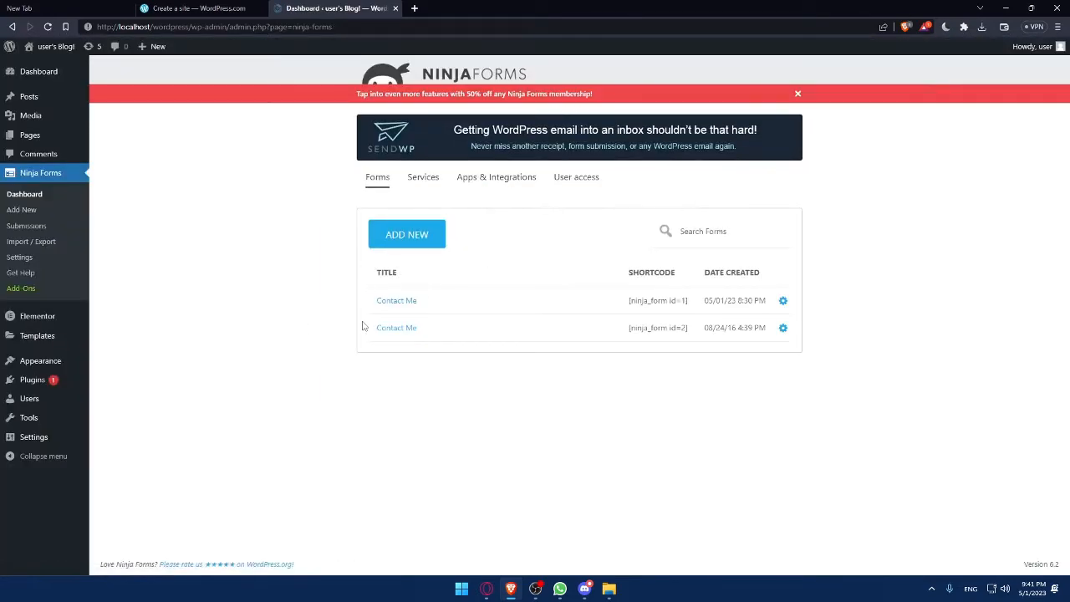
Create a form from the Collect feedback template and confirm its Email field is required
click(407, 234)
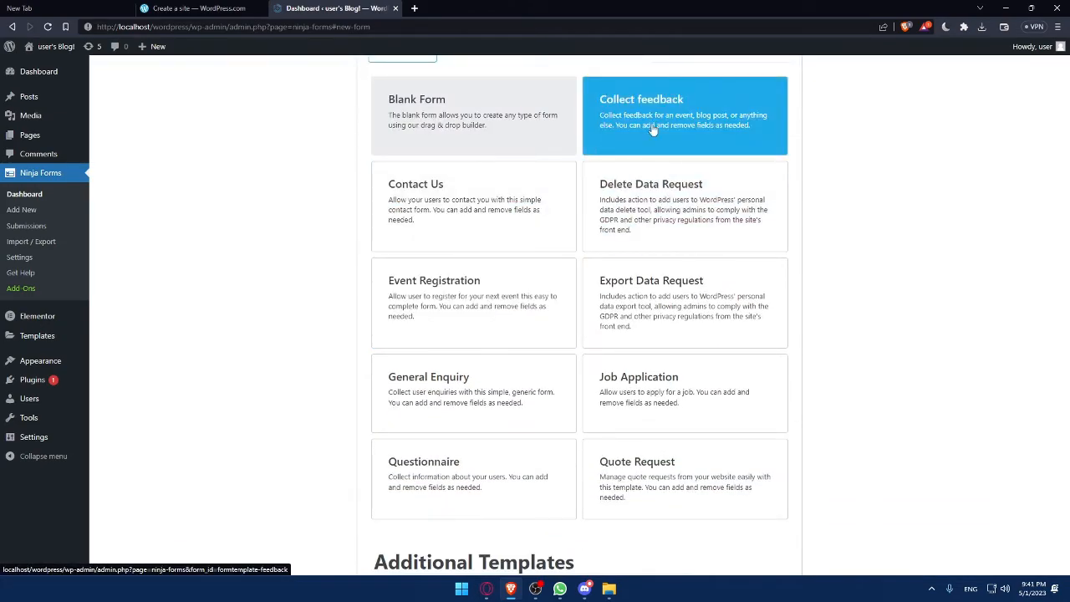
click(684, 116)
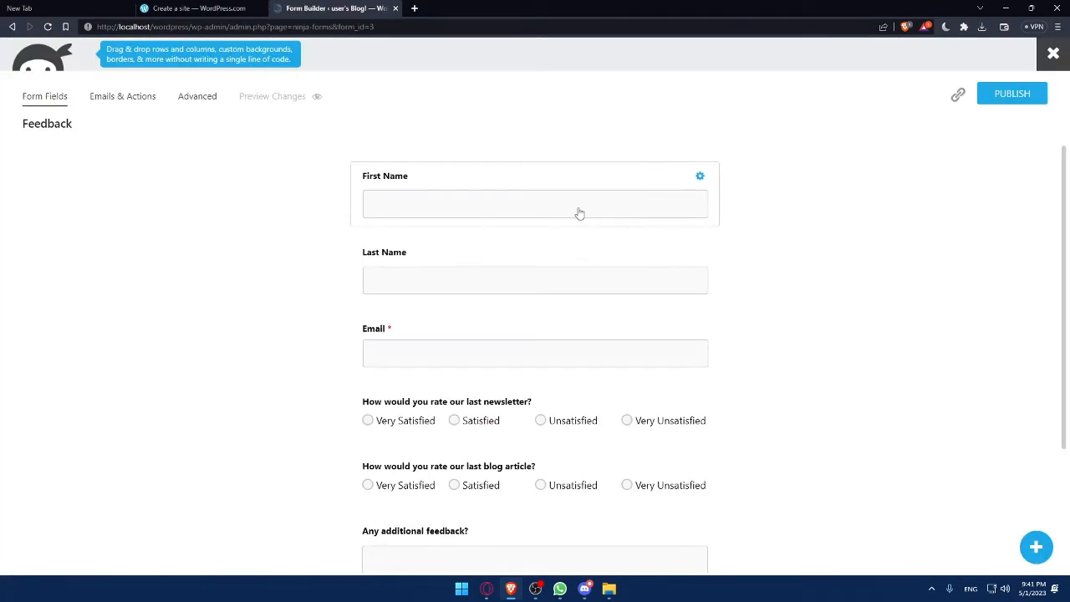
mouse_move(546, 290)
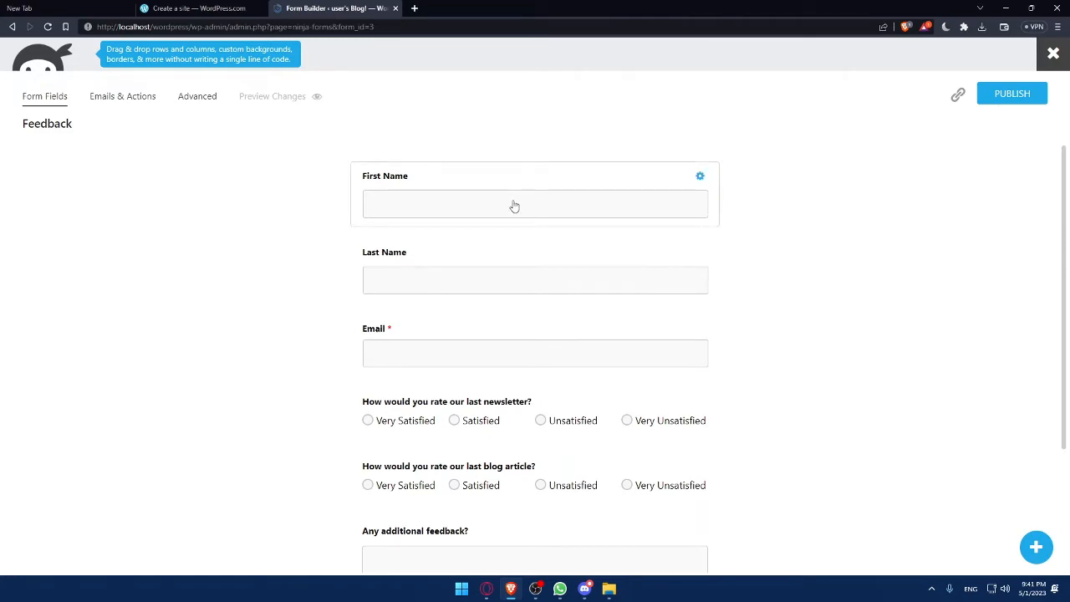
mouse_move(500, 268)
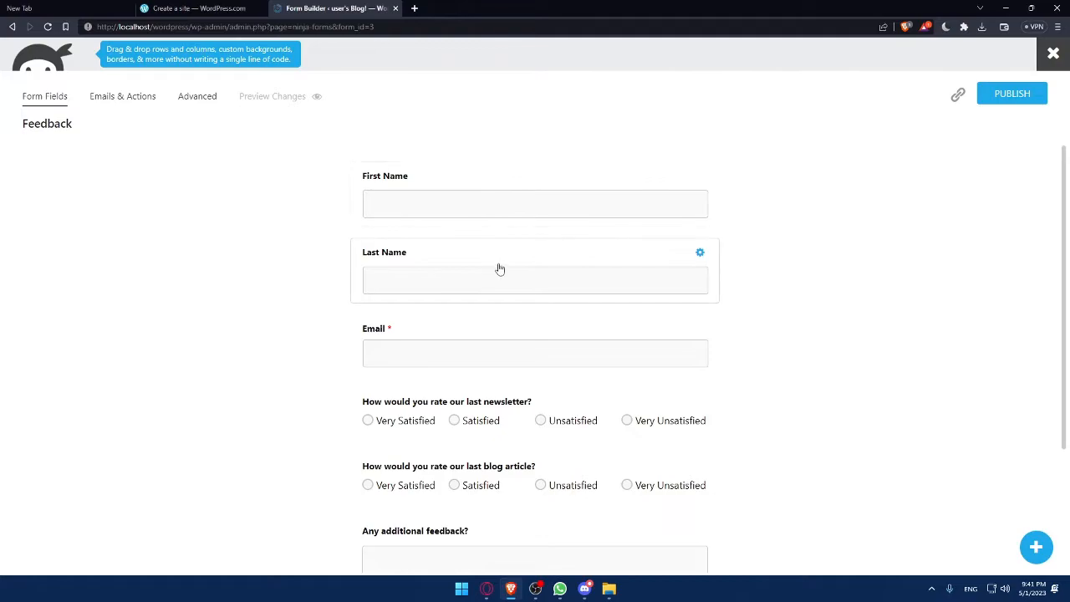
scroll(down, 3)
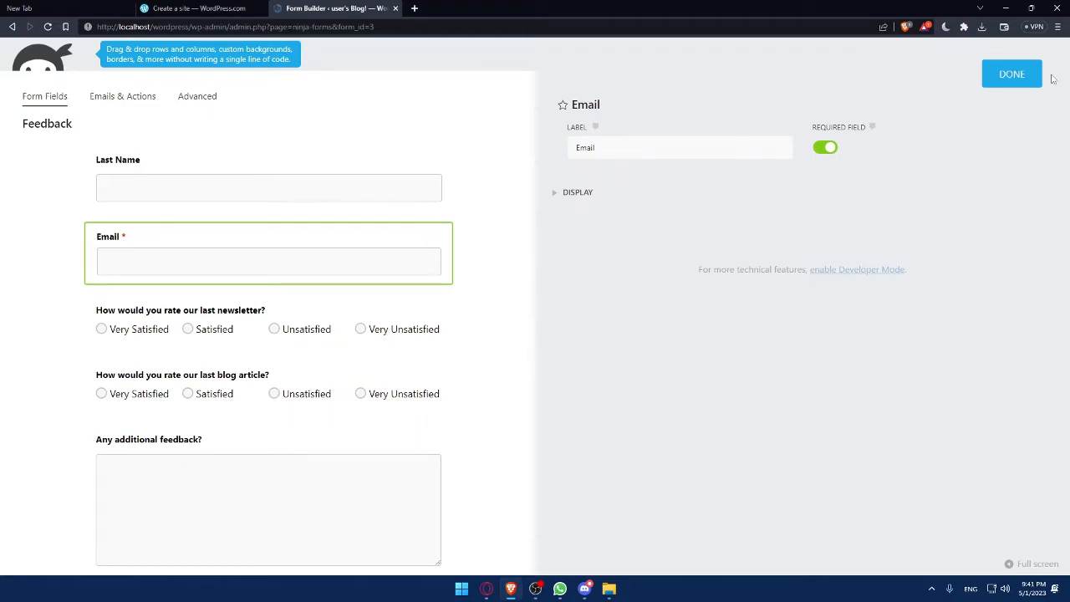
click(1011, 74)
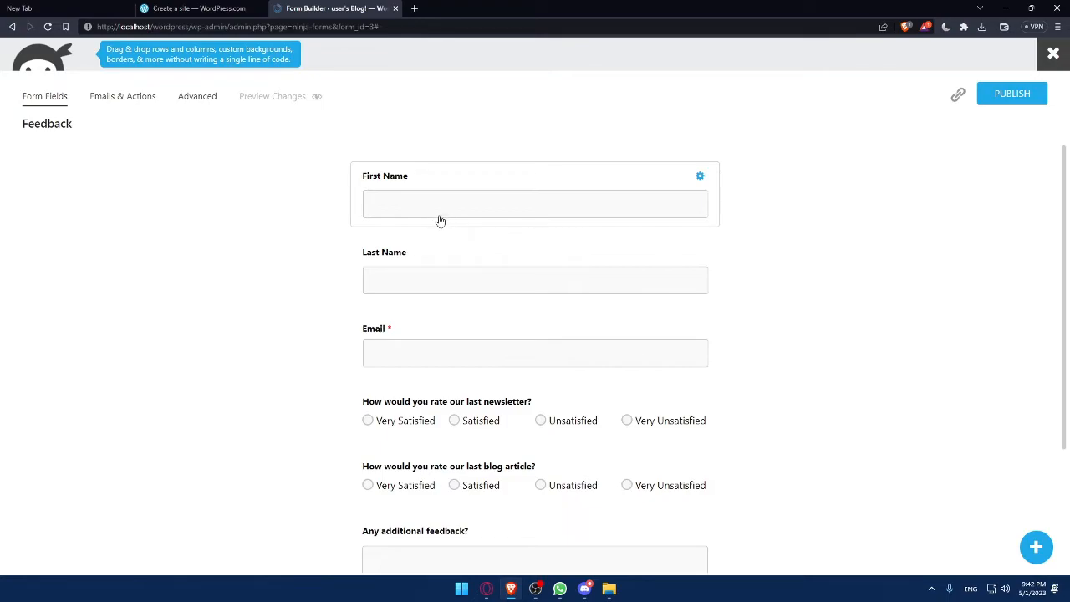
mouse_move(416, 290)
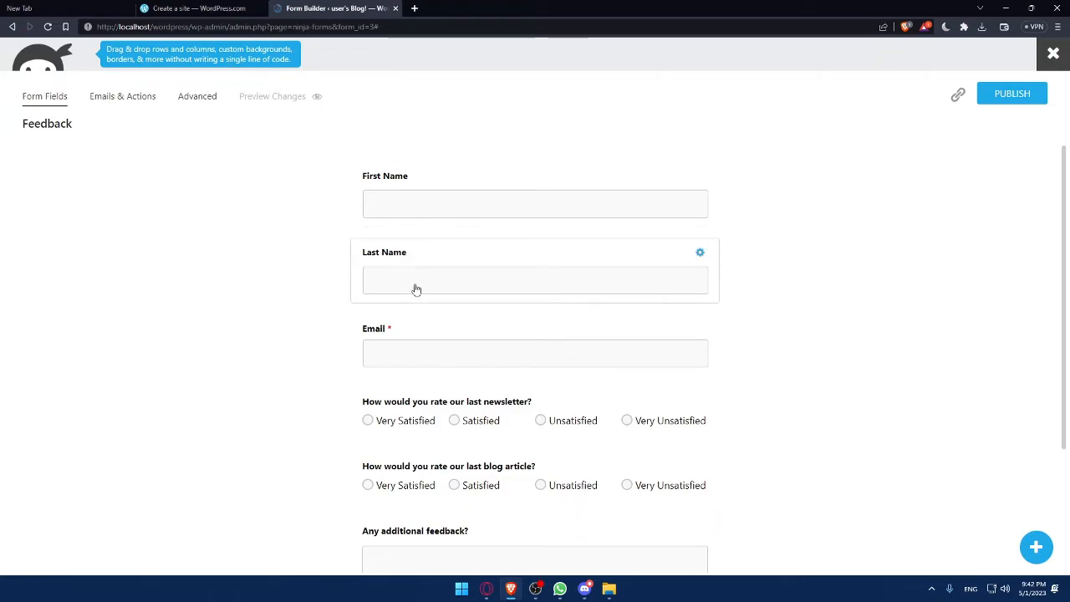
scroll(down, 3)
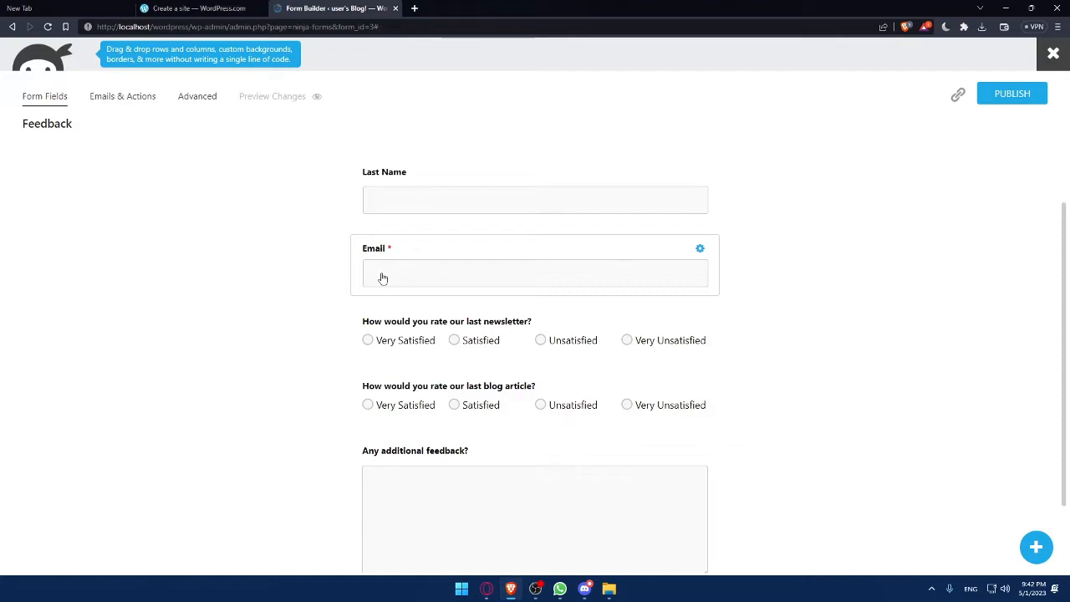
mouse_move(390, 278)
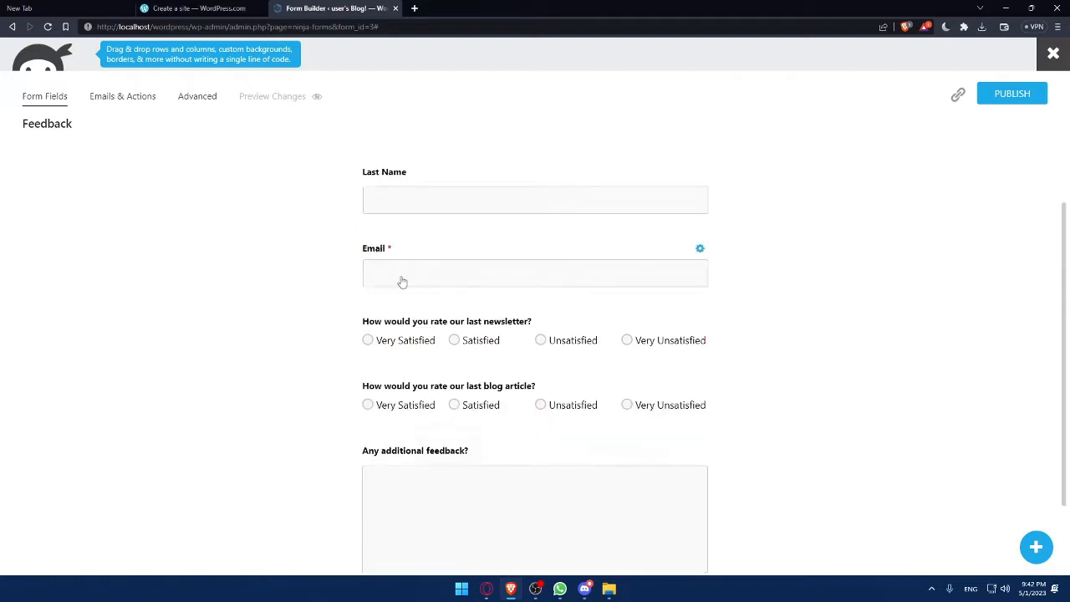
Review the Feedback form's Emails & Actions and Advanced tabs, then publish it
click(122, 97)
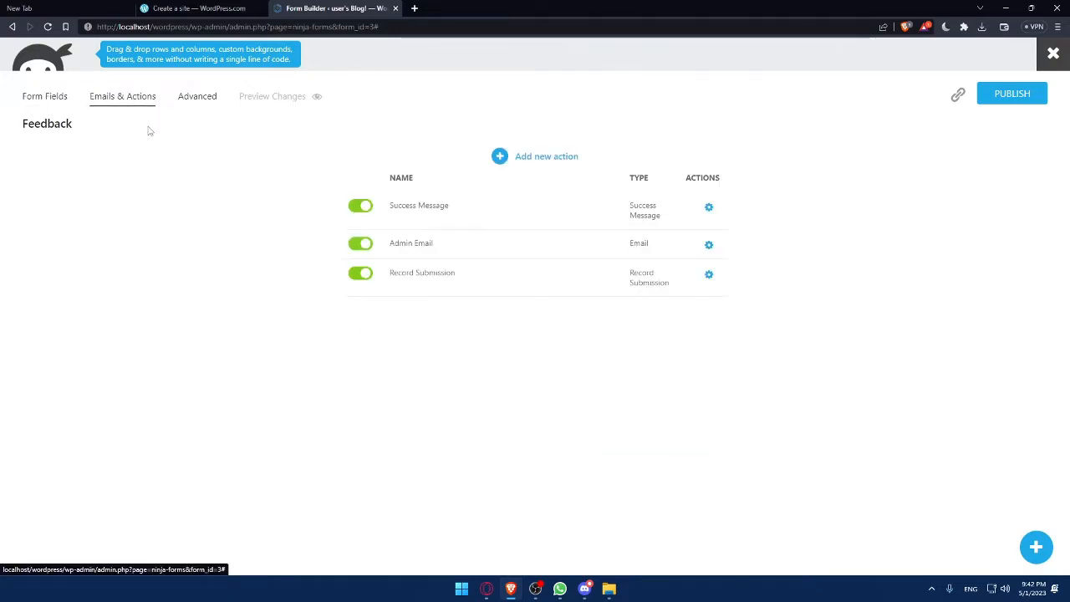
click(197, 96)
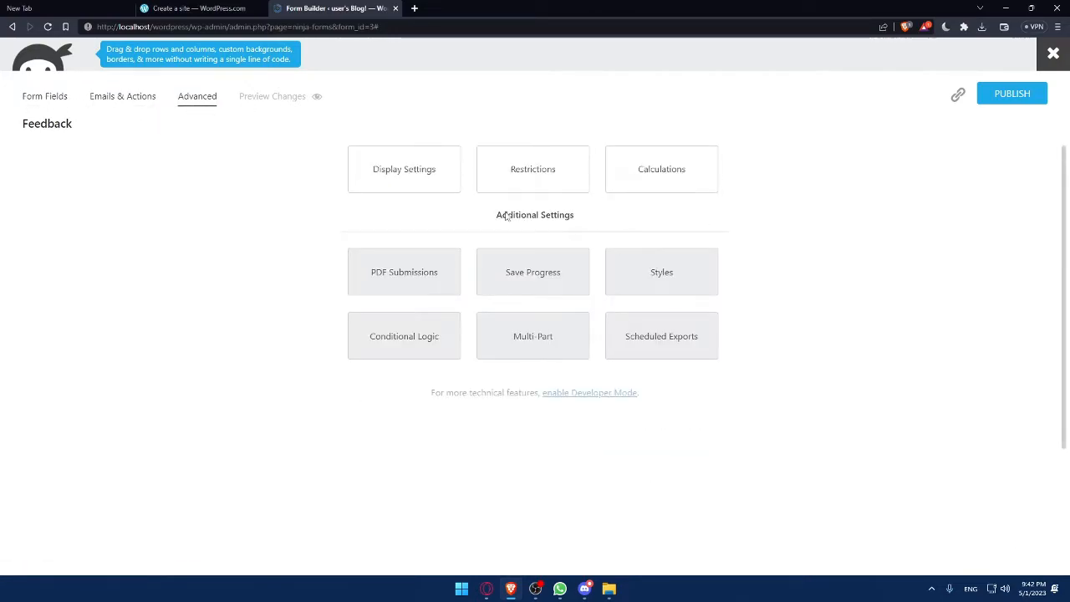
click(1012, 93)
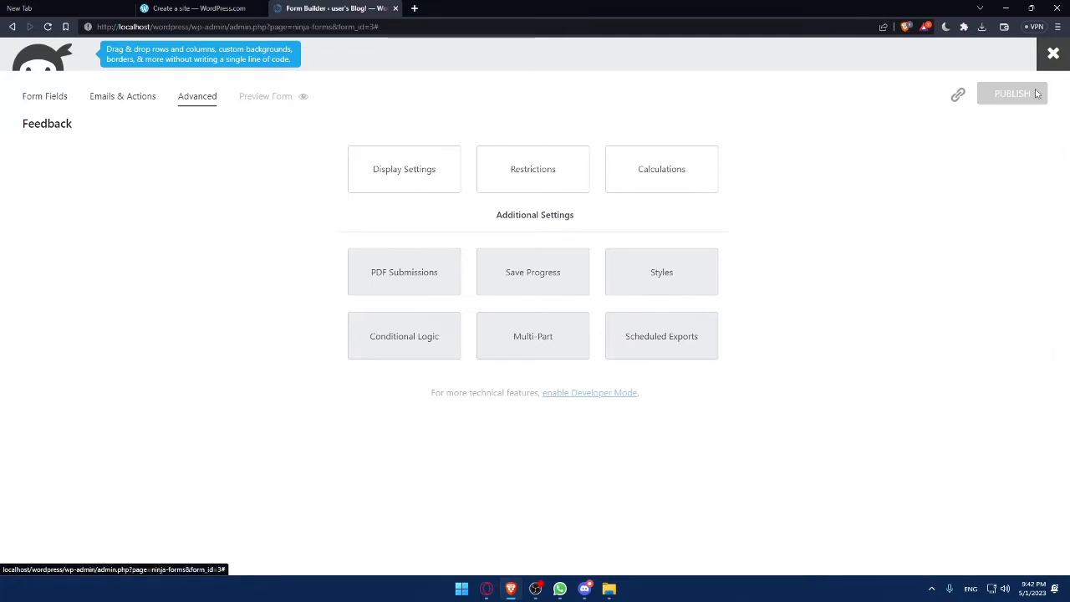
mouse_move(956, 84)
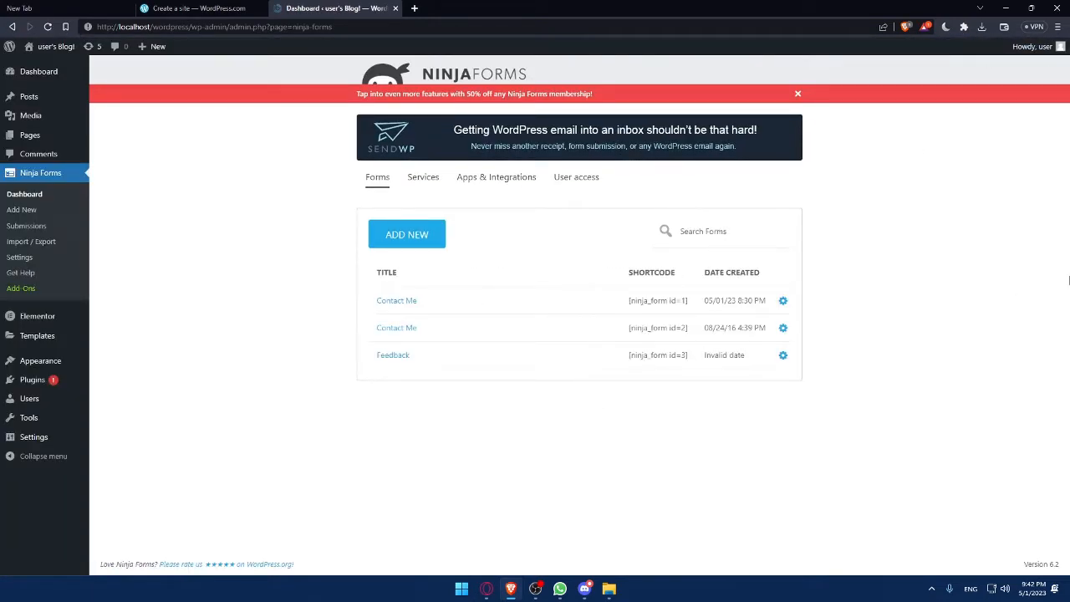
mouse_move(393, 364)
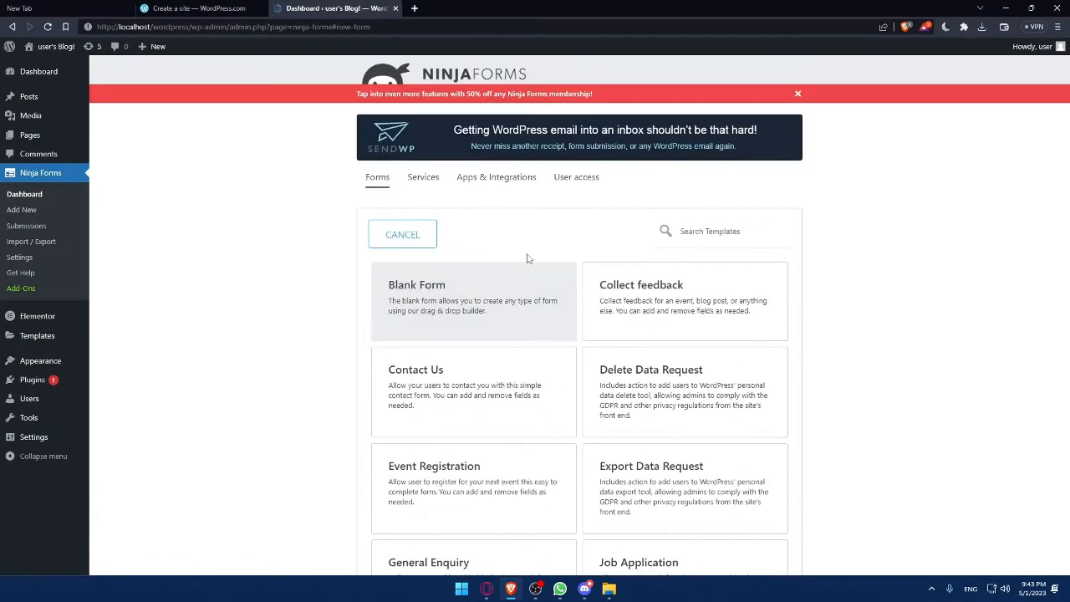
Scroll the Ninja Forms template gallery and pick the Job Application template
scroll(down, 3)
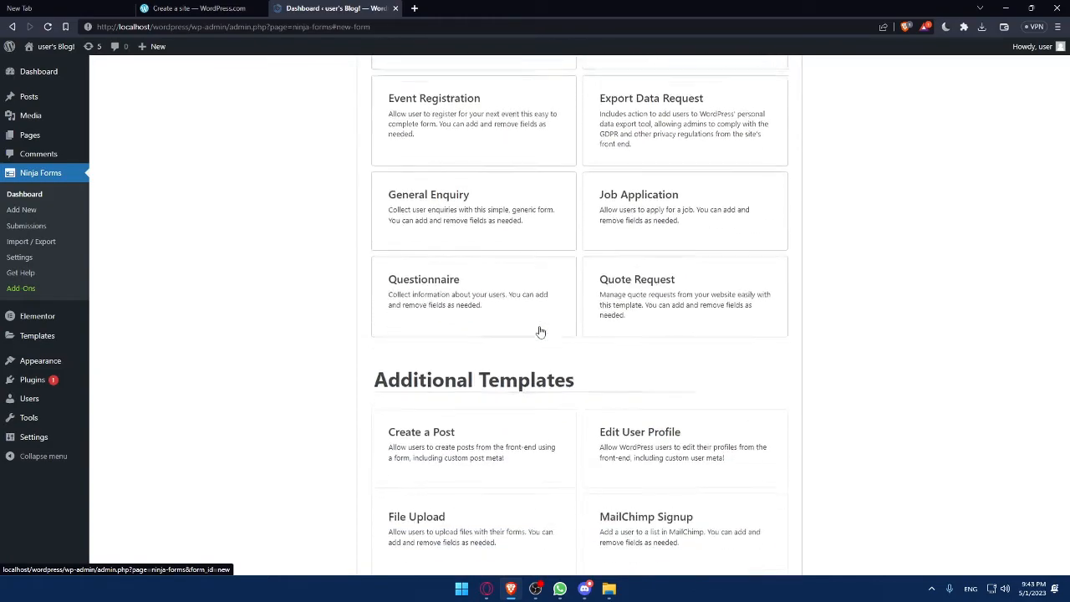
scroll(down, 3)
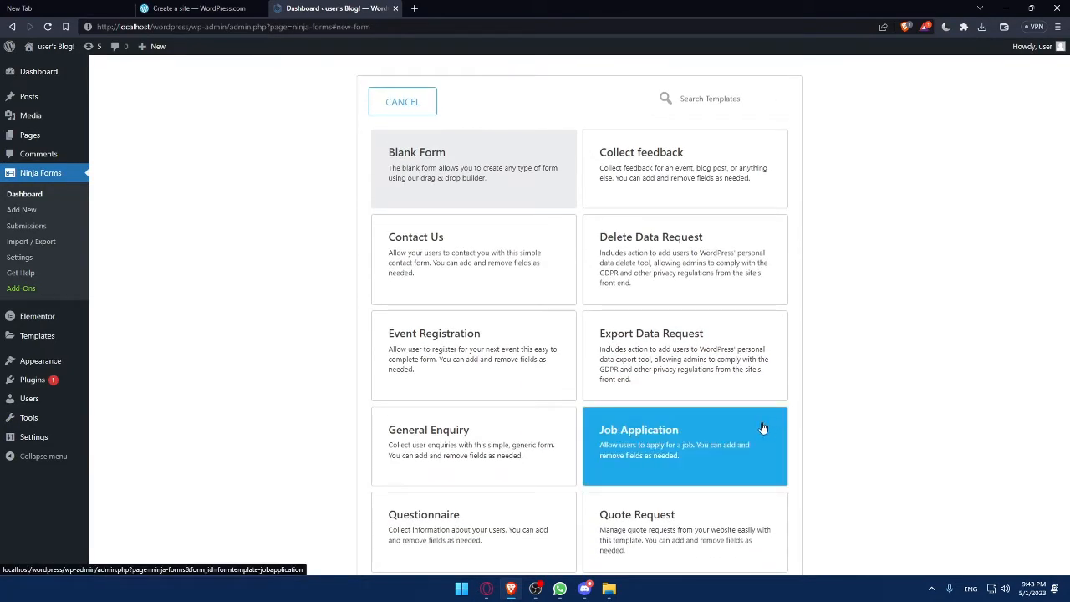
click(684, 445)
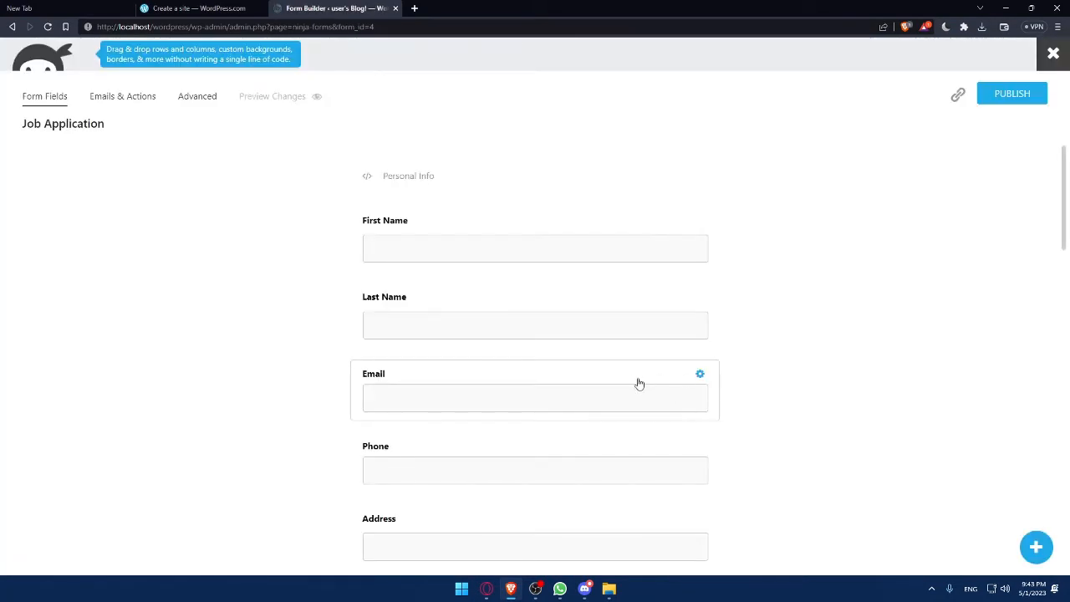
Mark the Email field as a required field
scroll(down, 3)
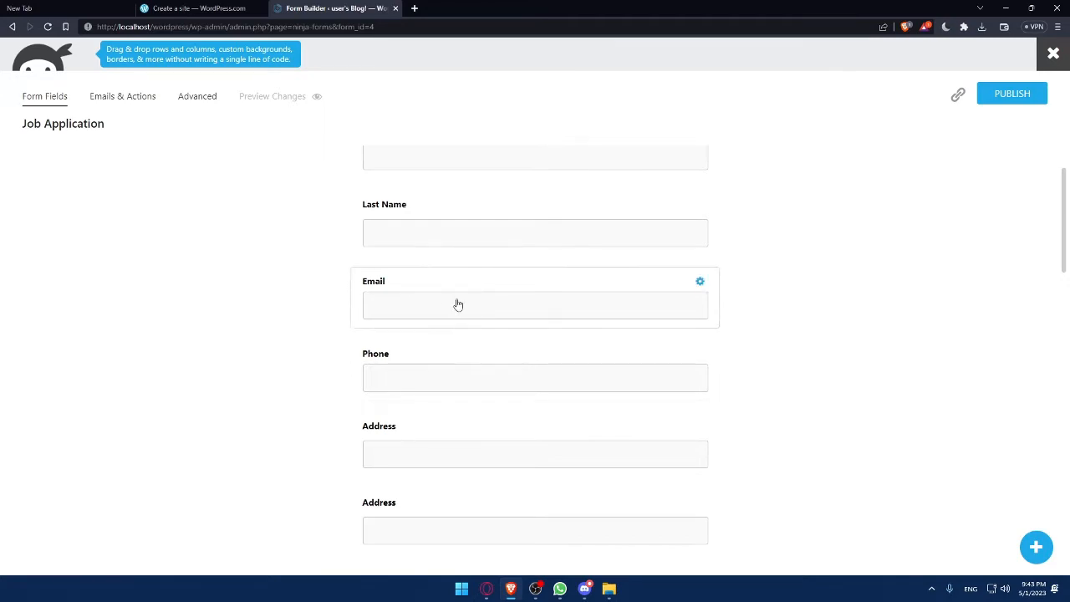
click(700, 281)
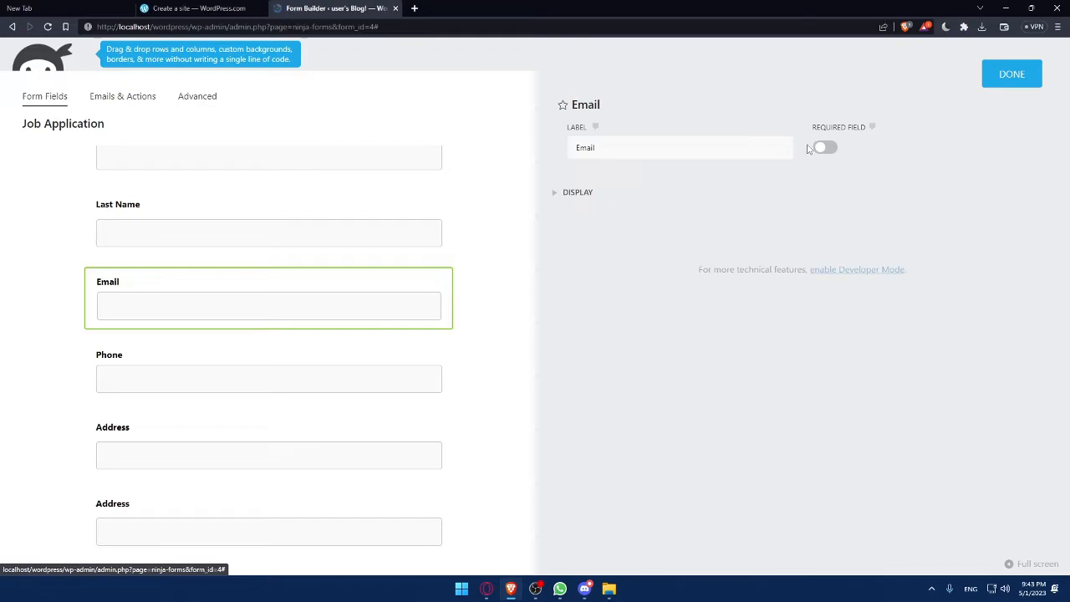
click(823, 148)
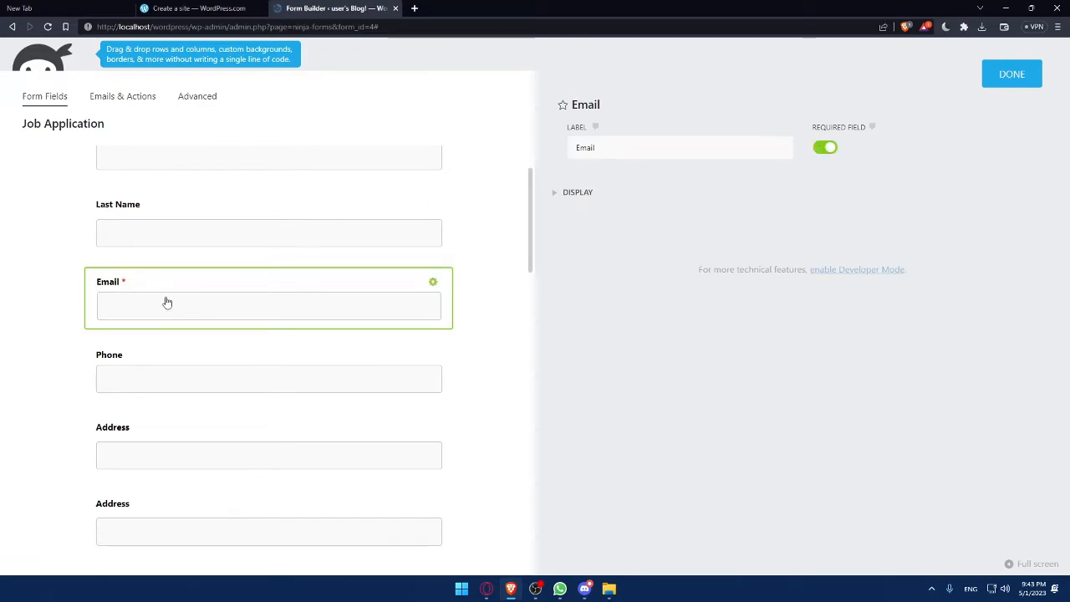
click(1012, 74)
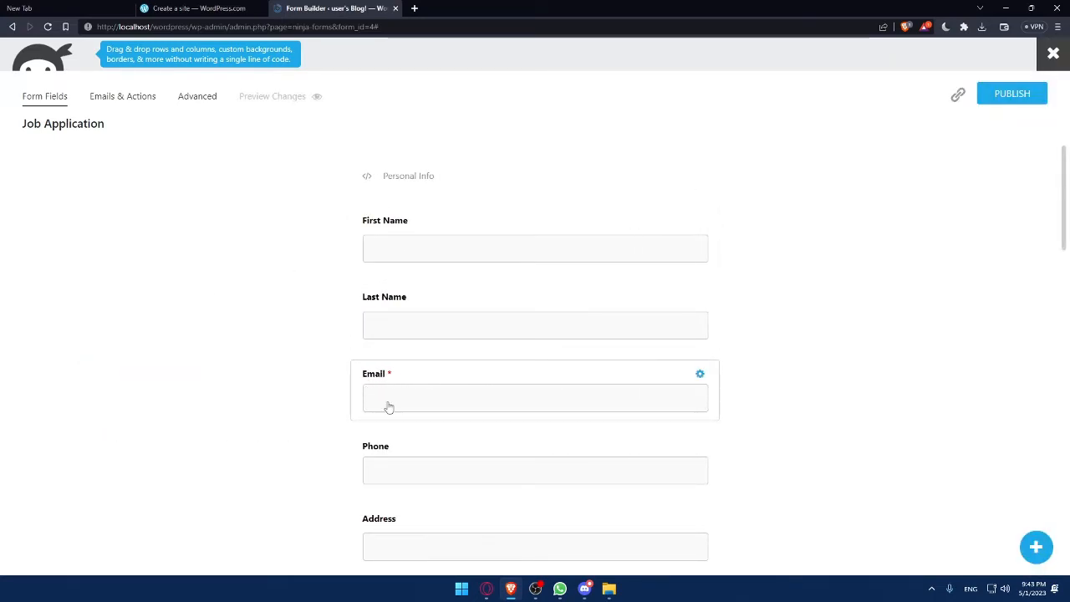
mouse_move(463, 405)
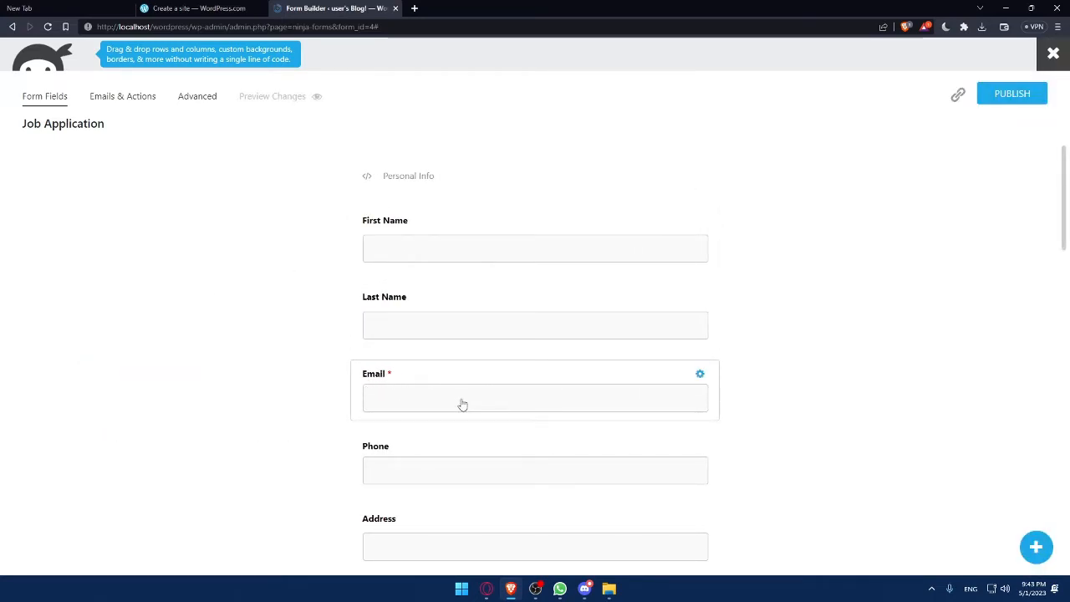
Mark the Previous Job Description field as required
scroll(down, 3)
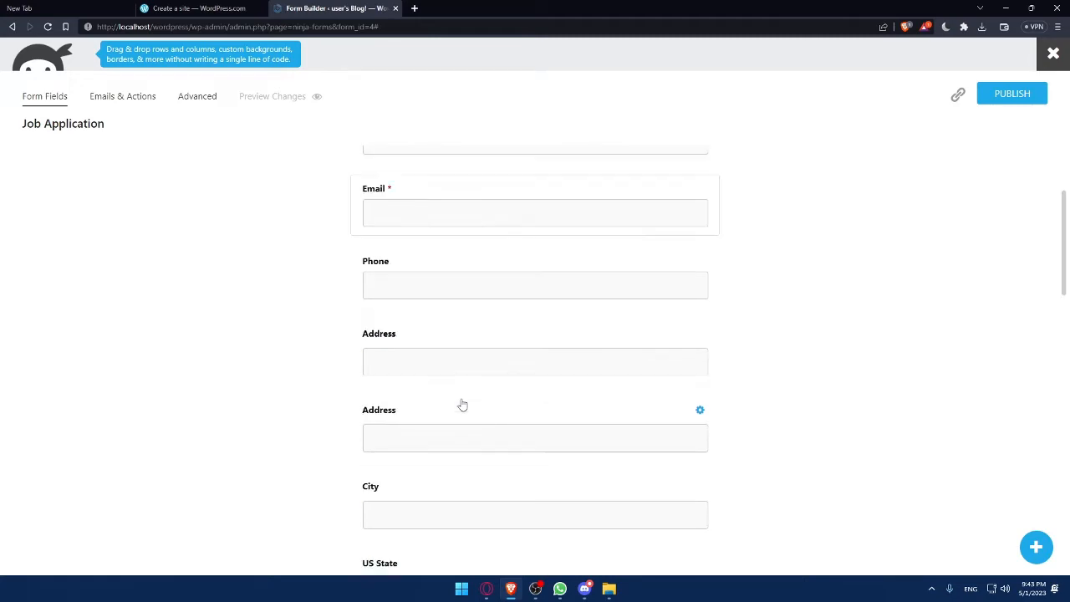
scroll(down, 3)
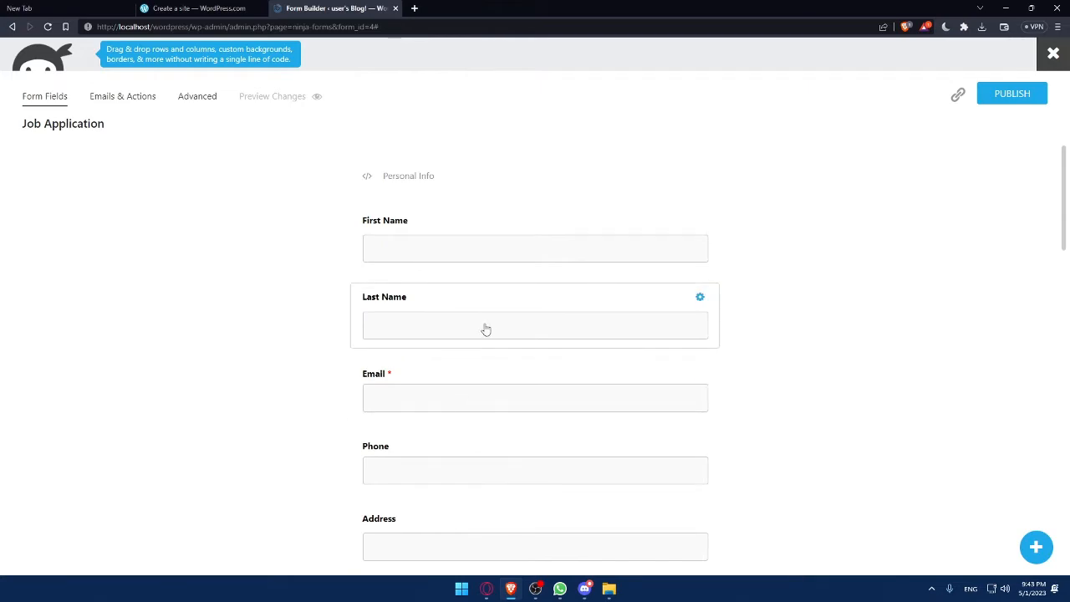
scroll(down, 3)
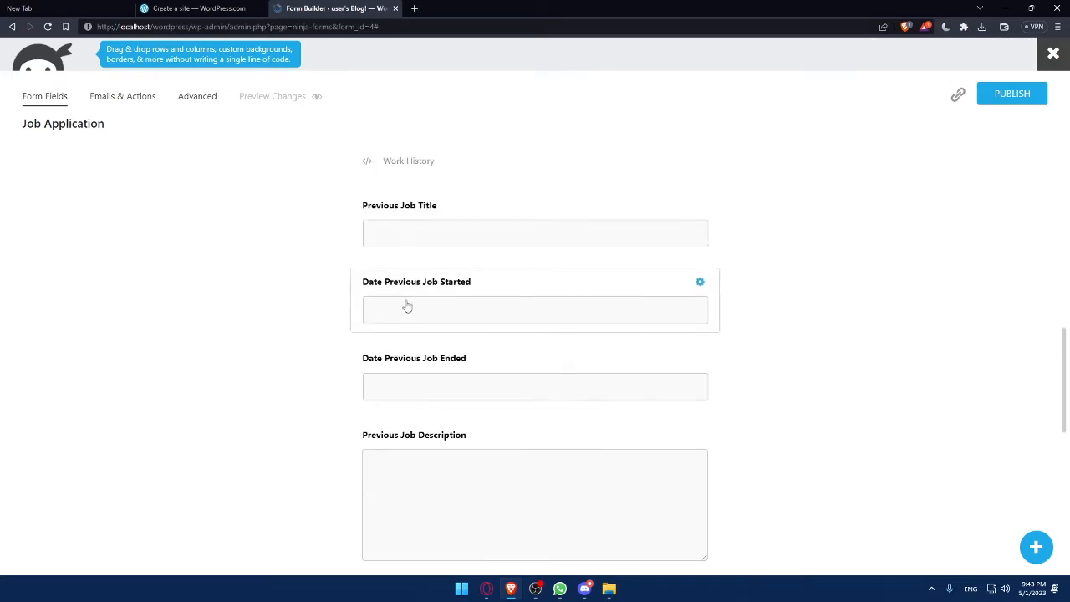
scroll(down, 3)
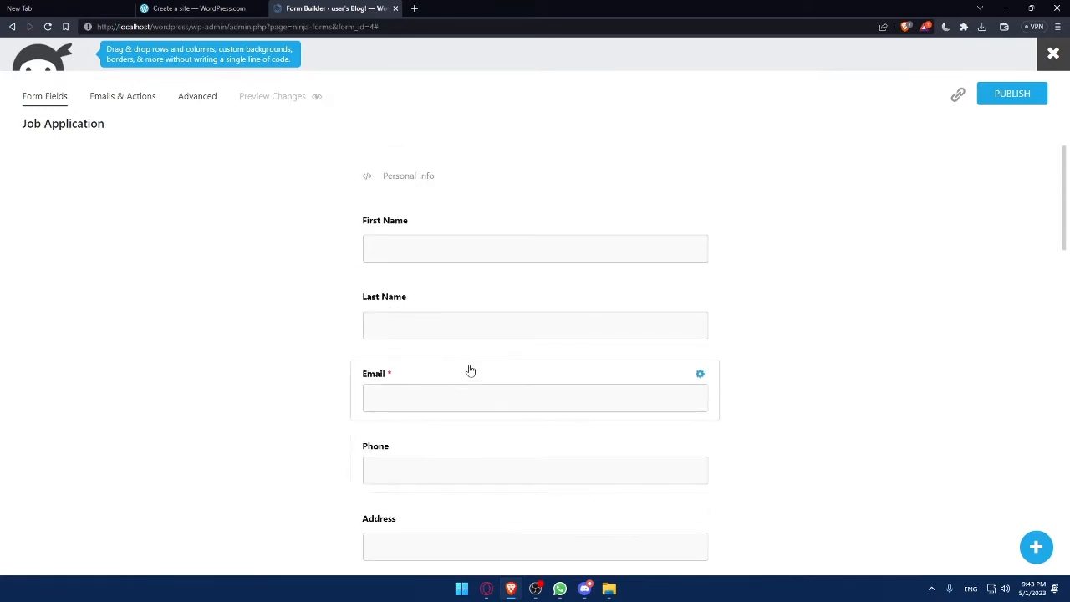
scroll(down, 3)
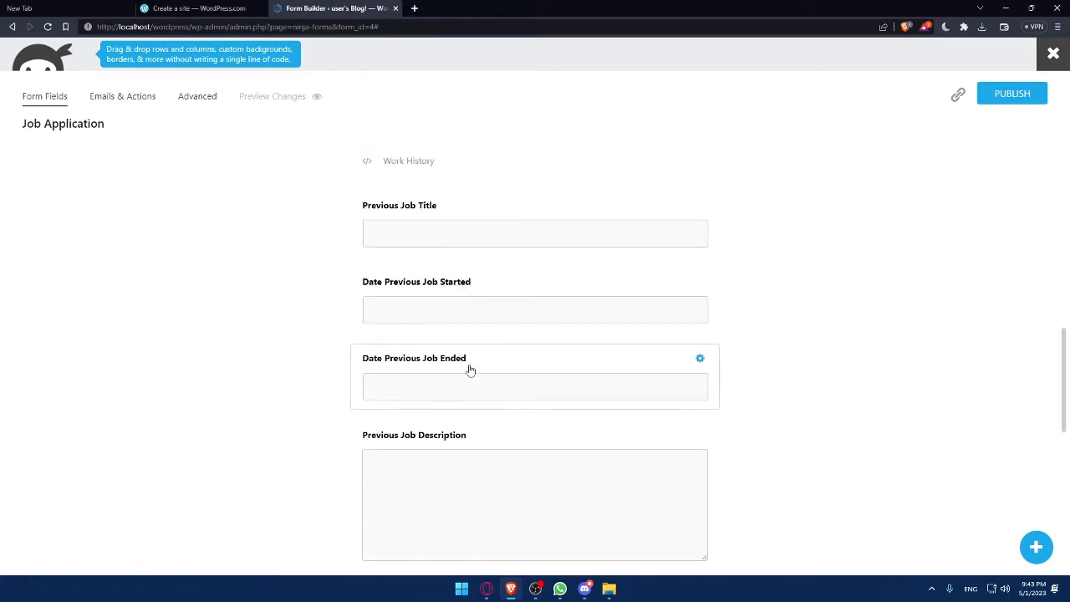
scroll(down, 3)
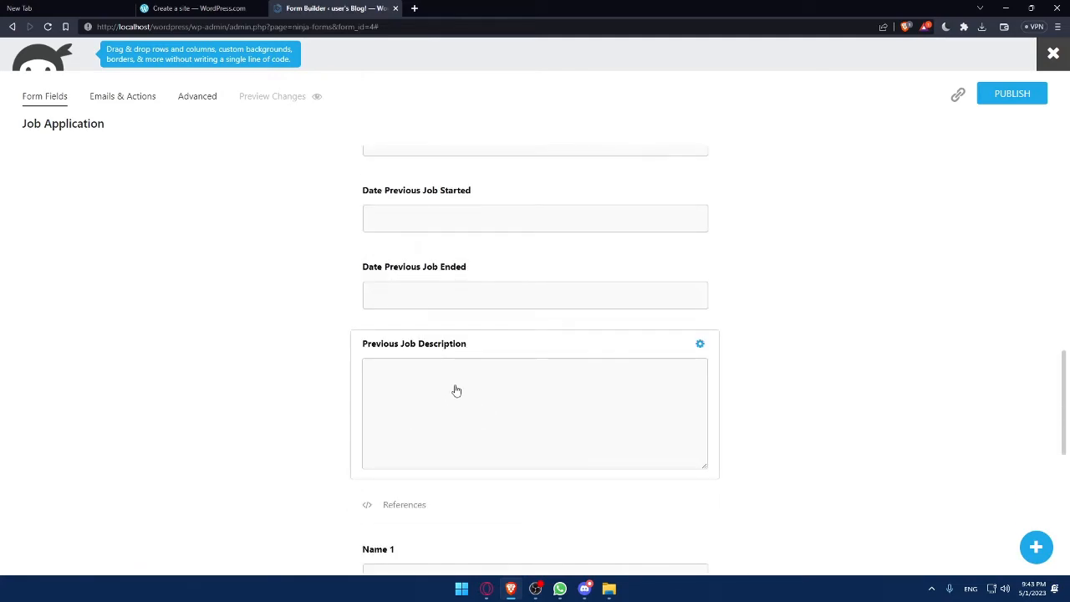
click(456, 391)
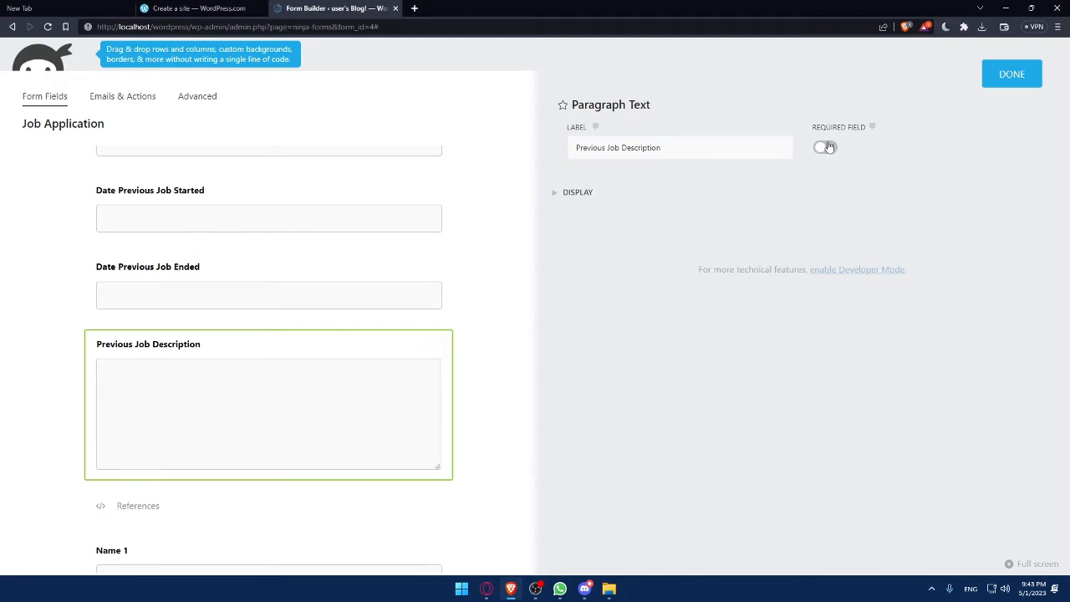
click(824, 147)
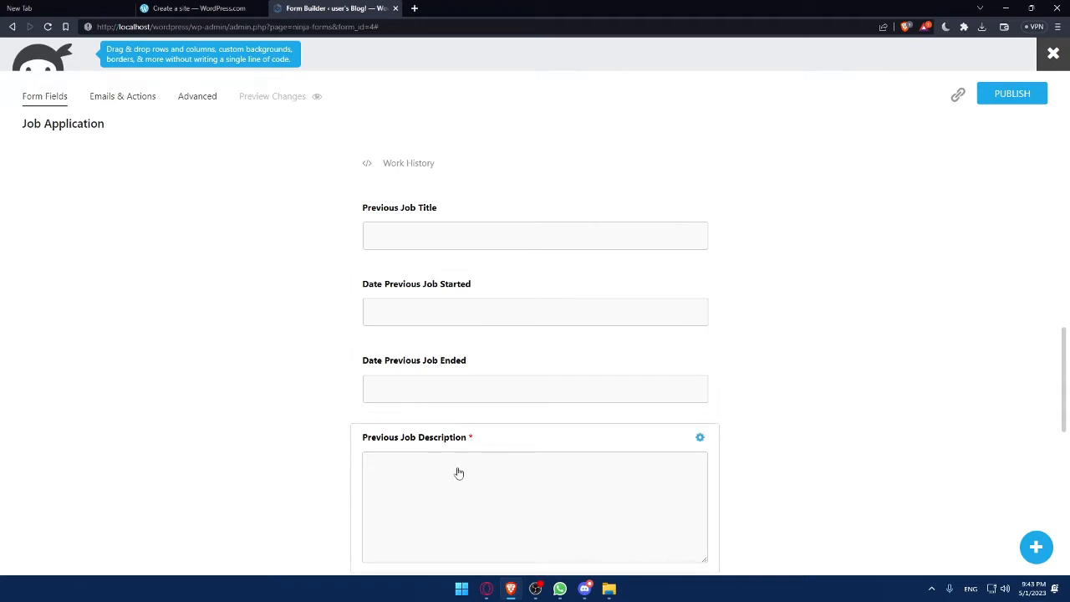
Make First Name required, then exit the form builder
scroll(down, 3)
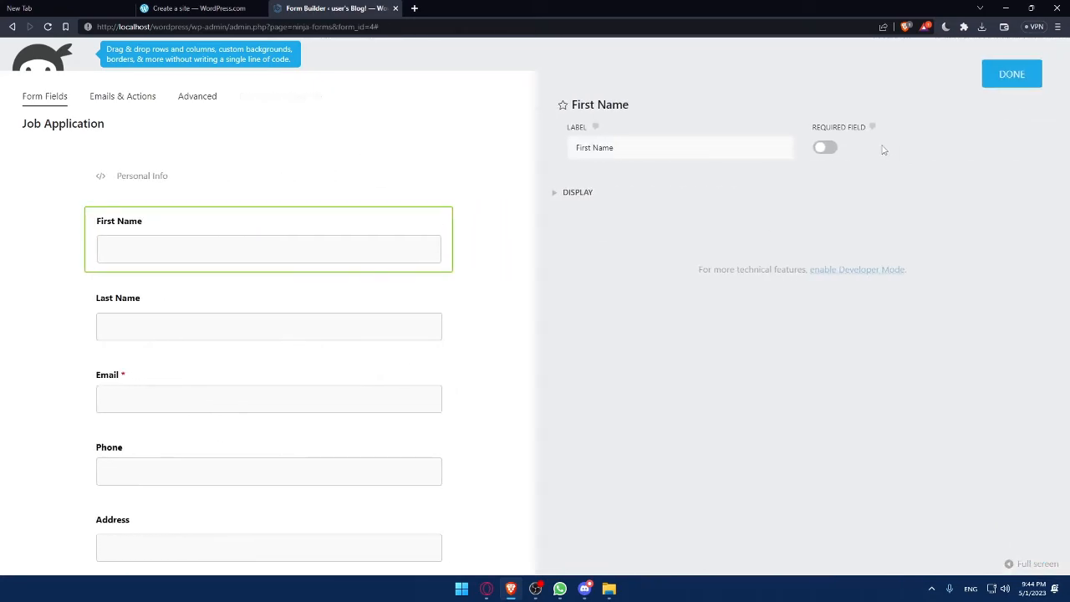
click(823, 147)
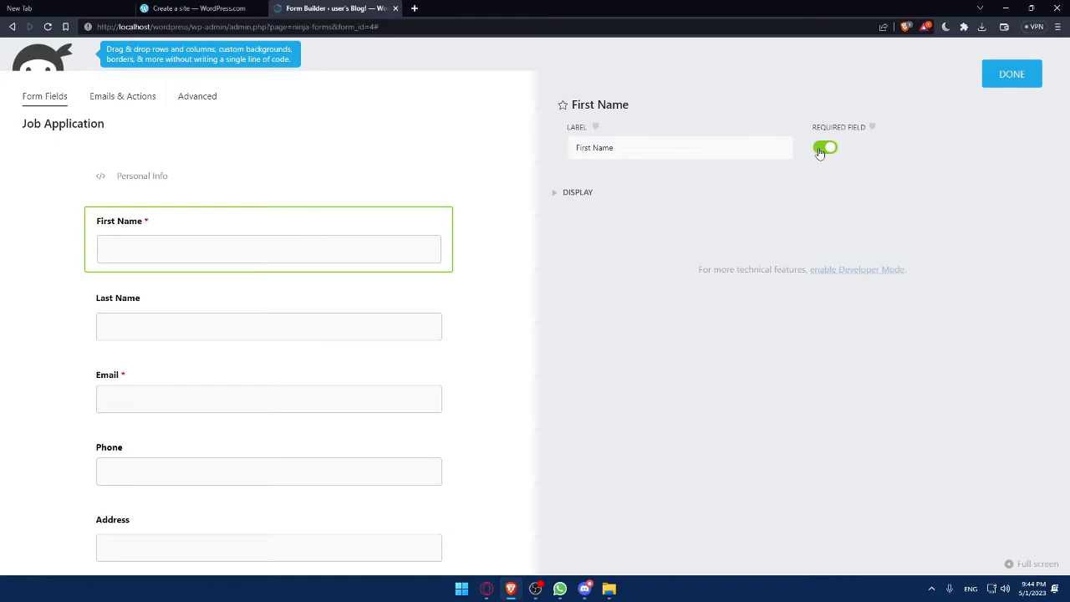
click(1011, 73)
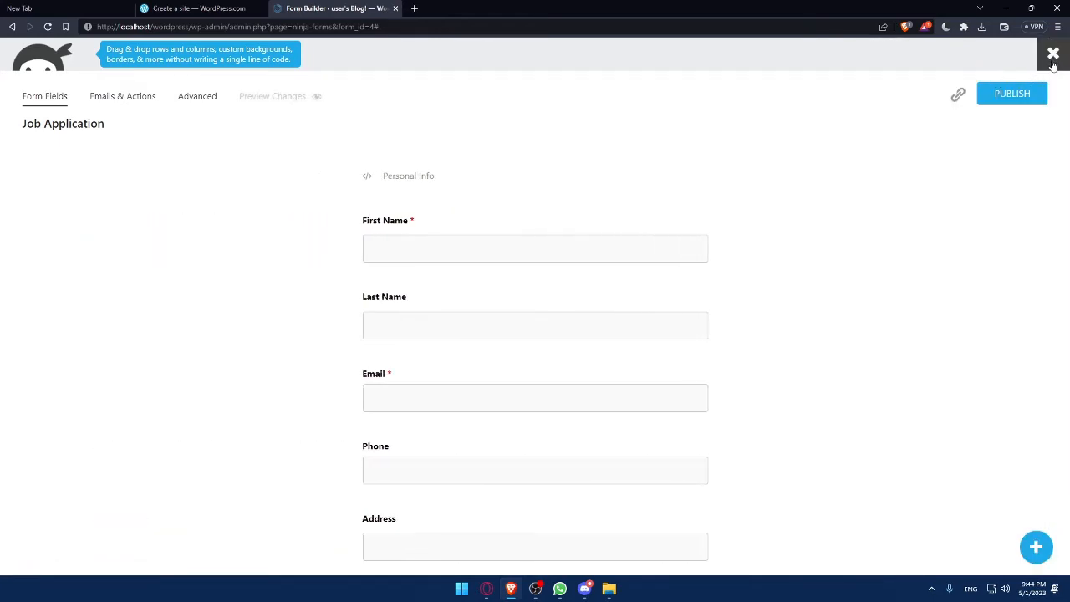
click(1053, 53)
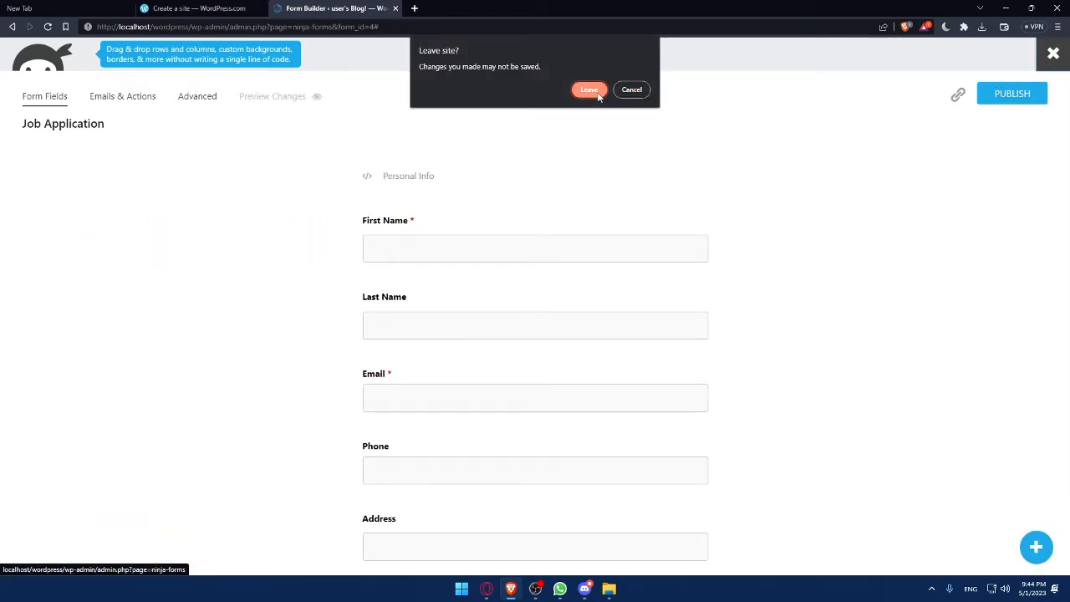
Confirm leaving, publish the Job Application form, and return to the forms list
click(590, 89)
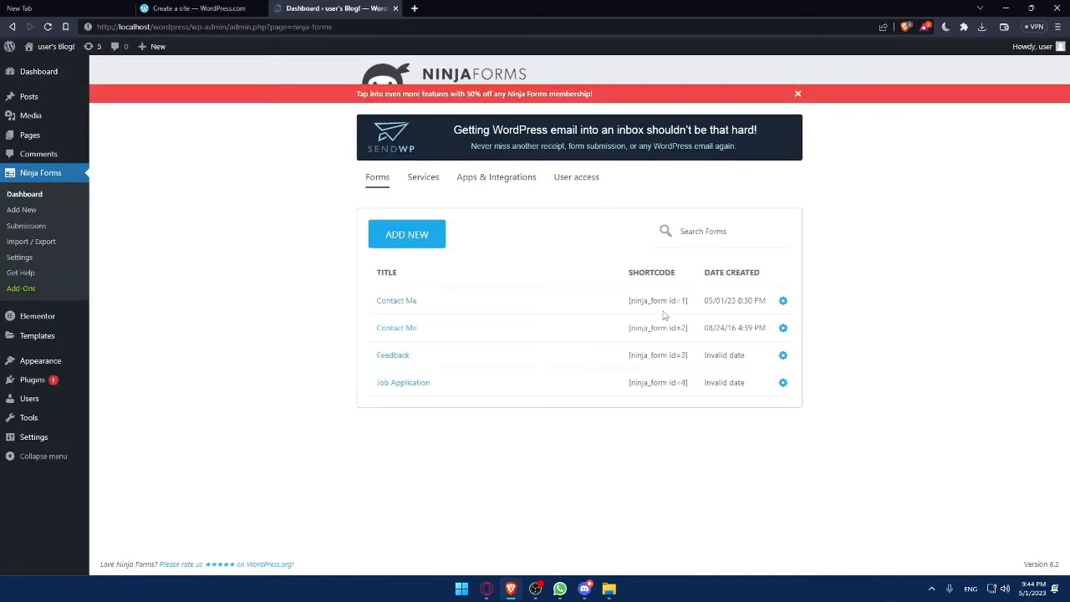
click(403, 382)
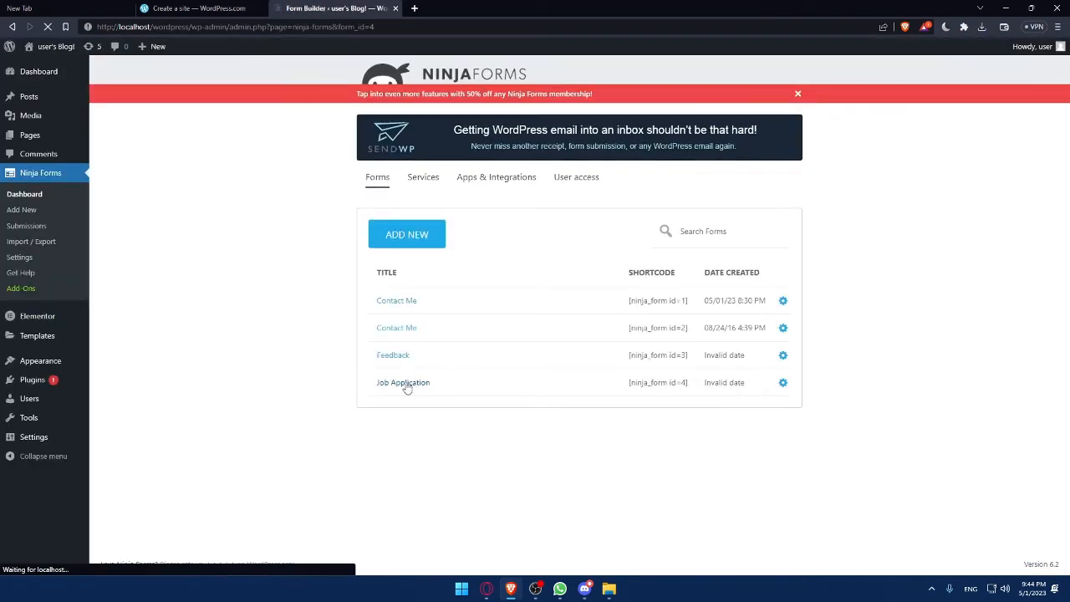
click(403, 382)
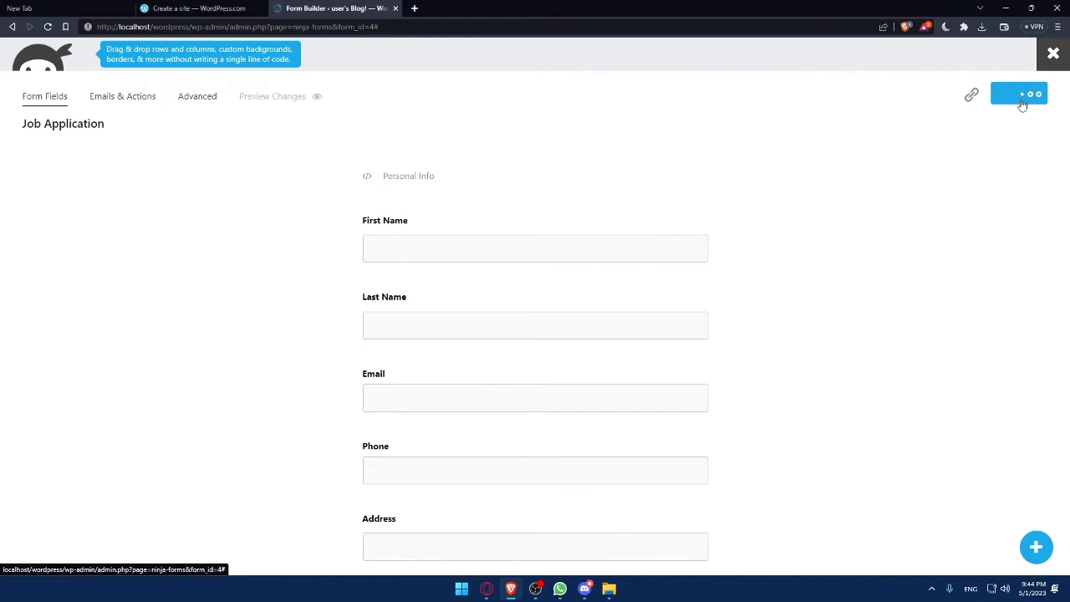
click(1018, 94)
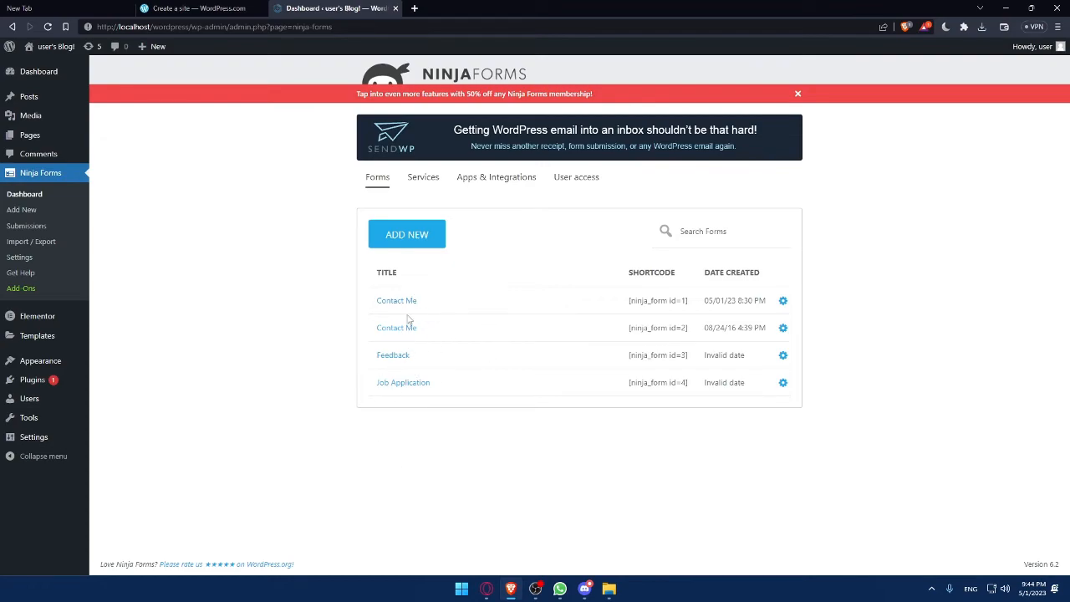
mouse_move(188, 388)
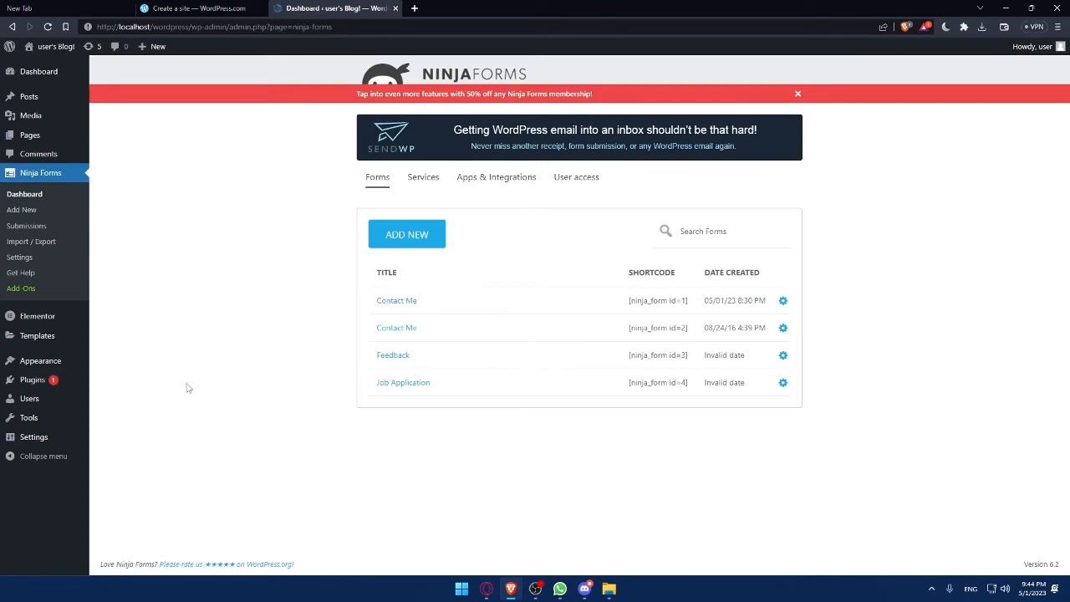
mouse_move(342, 388)
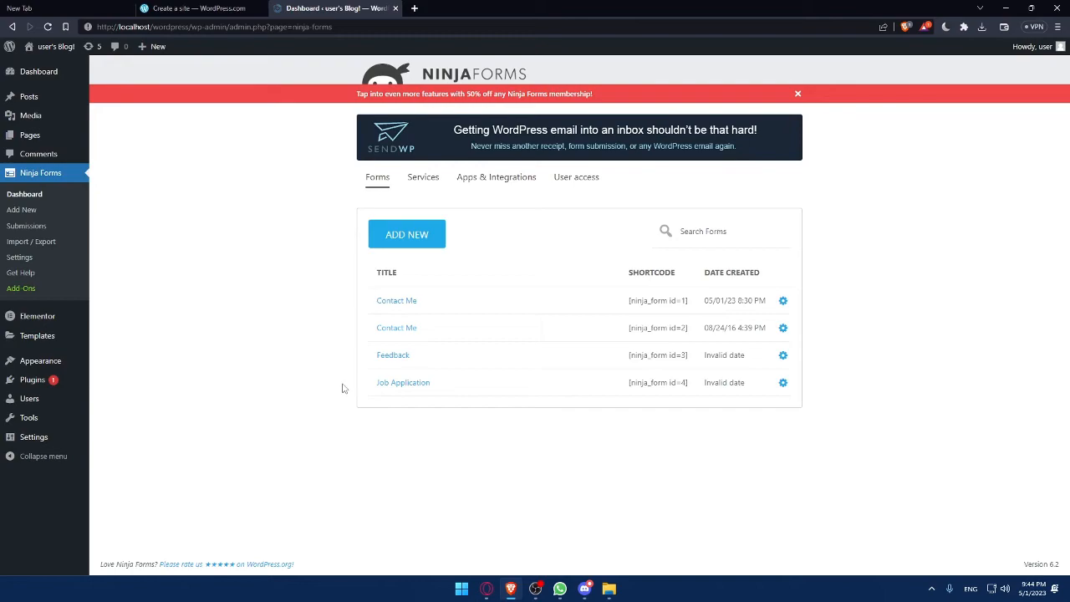
mouse_move(422, 383)
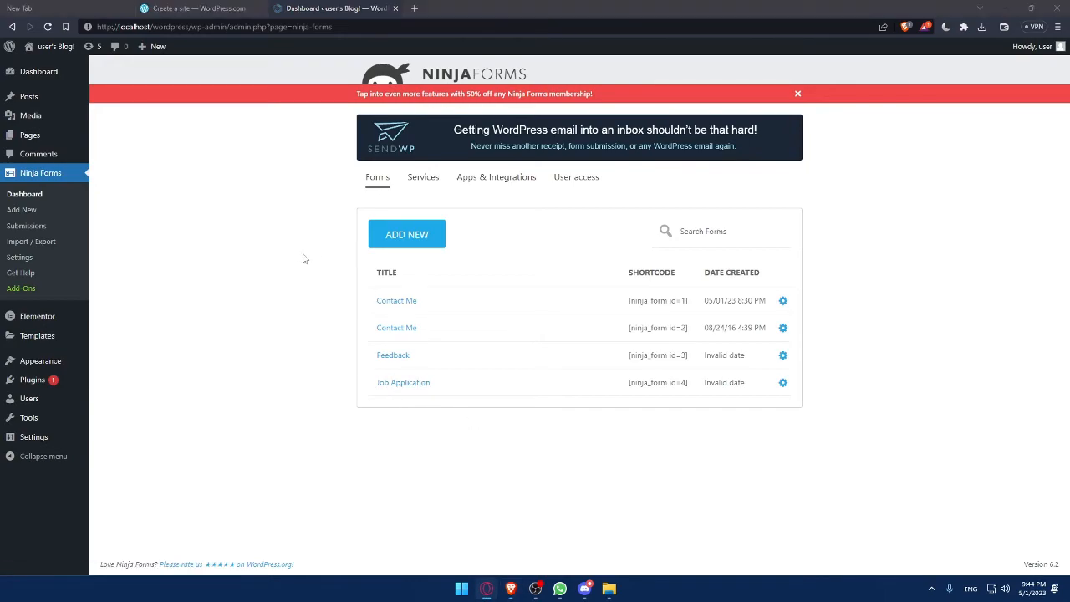
click(406, 235)
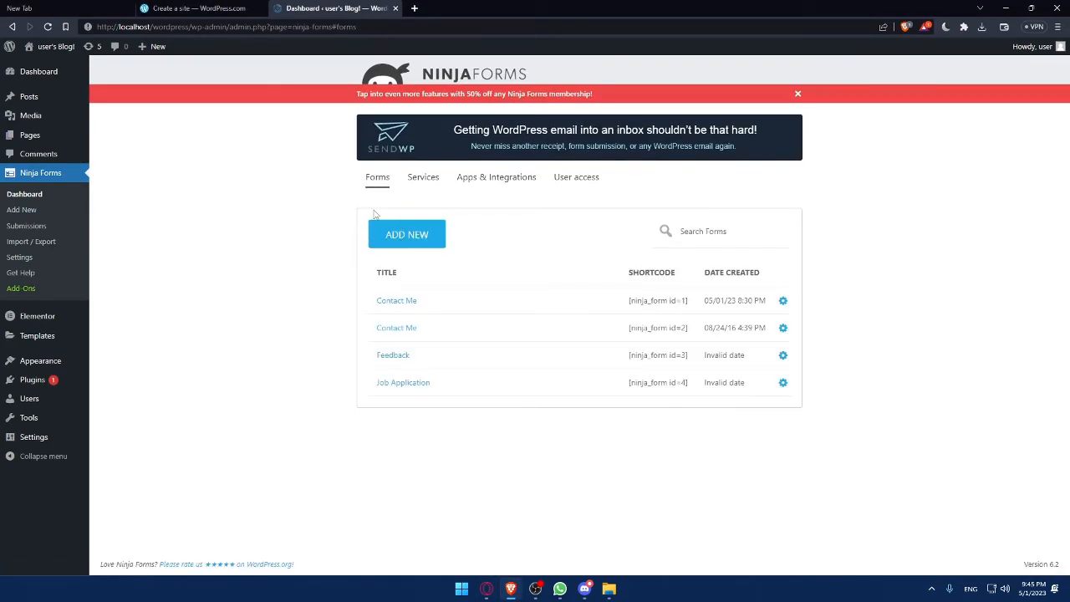
click(495, 176)
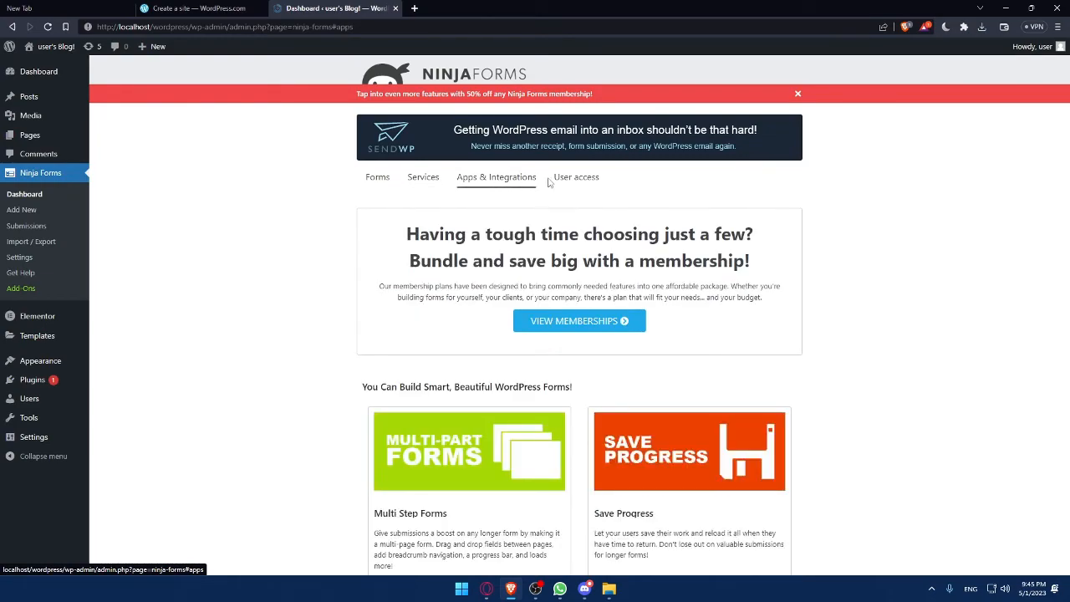
click(576, 176)
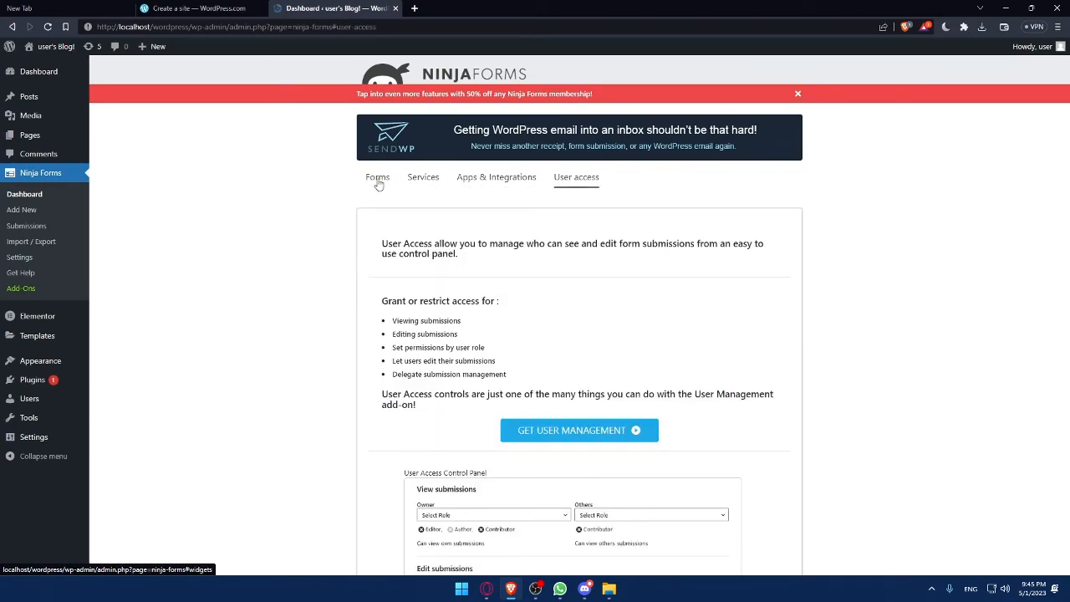
click(377, 177)
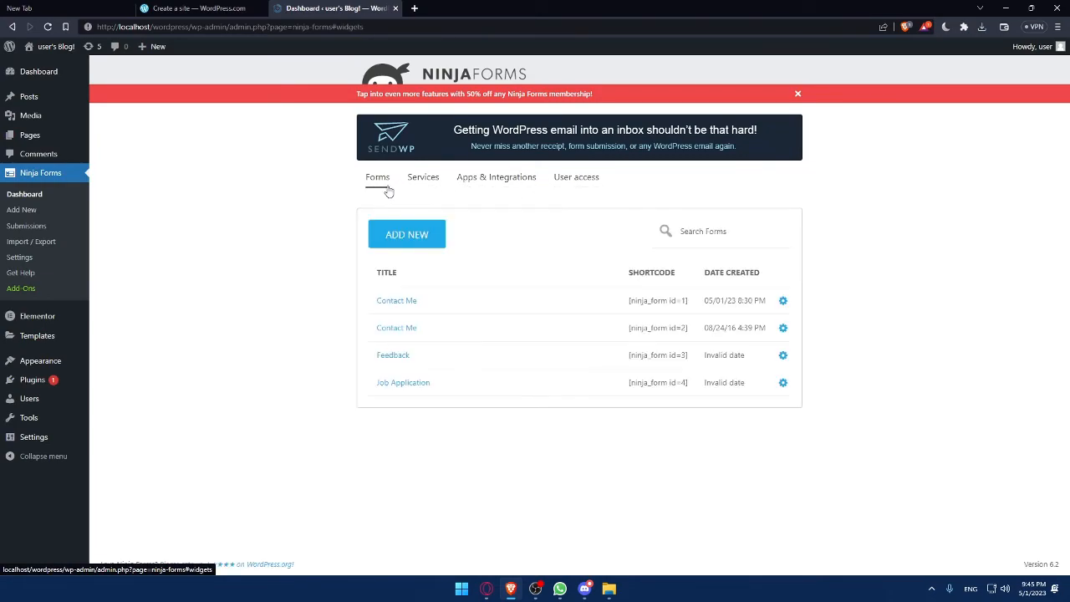
click(406, 234)
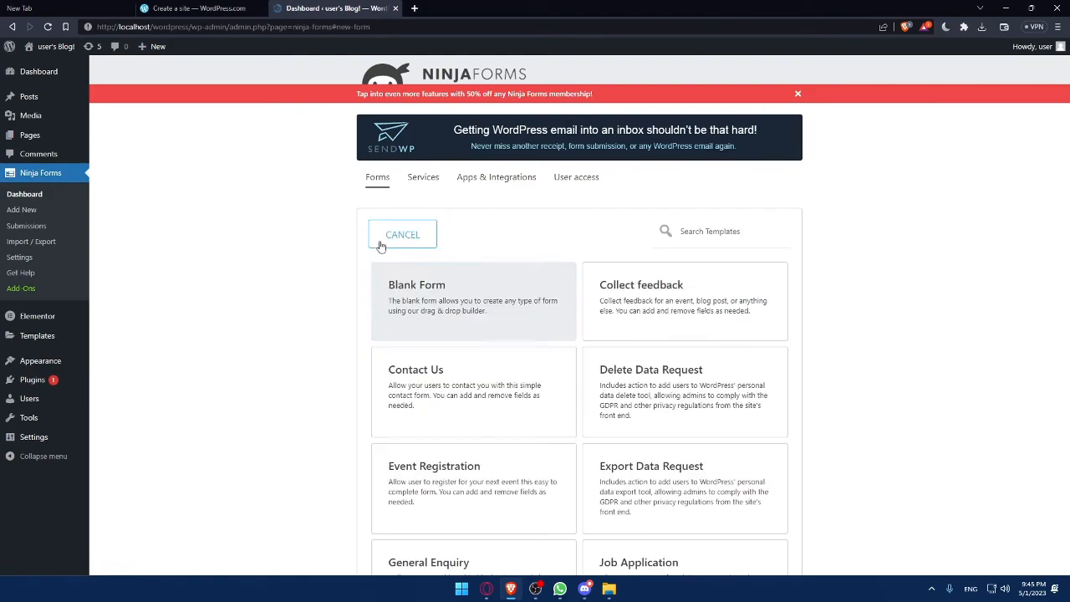
scroll(down, 3)
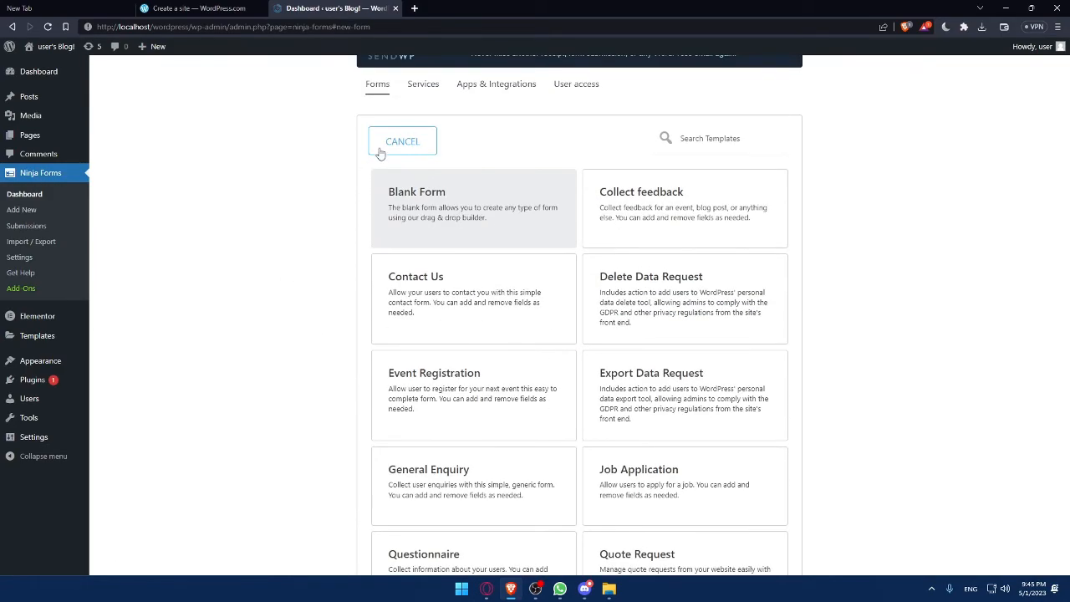
click(402, 140)
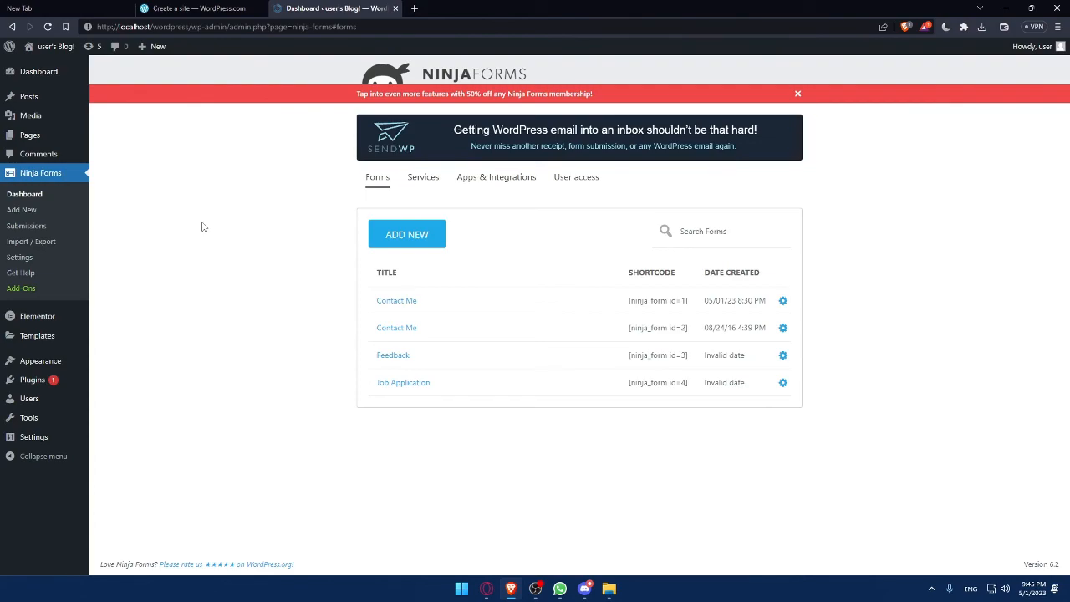
mouse_move(285, 326)
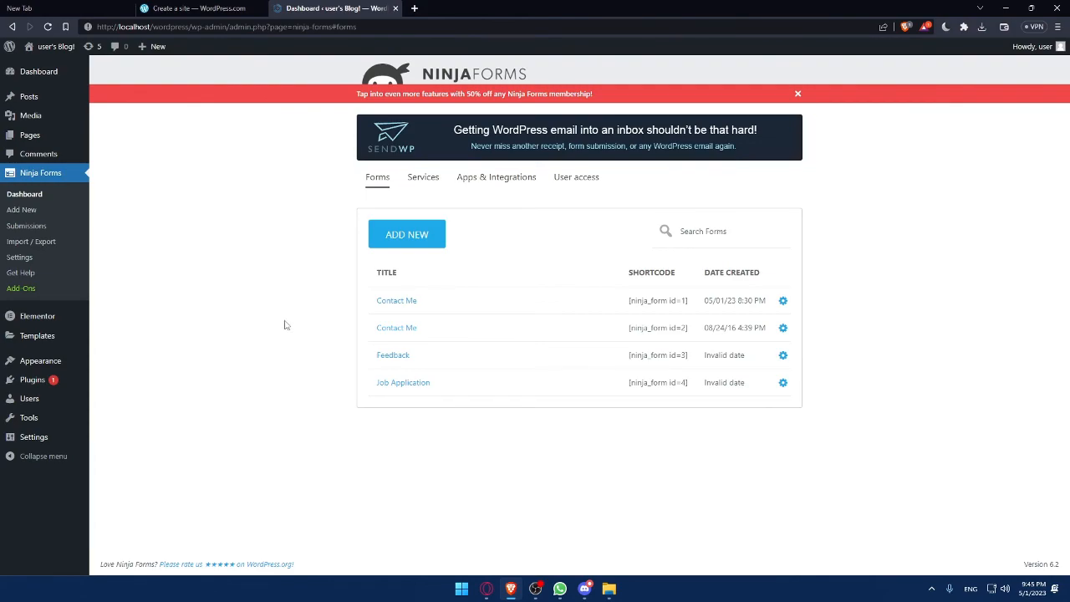
mouse_move(388, 443)
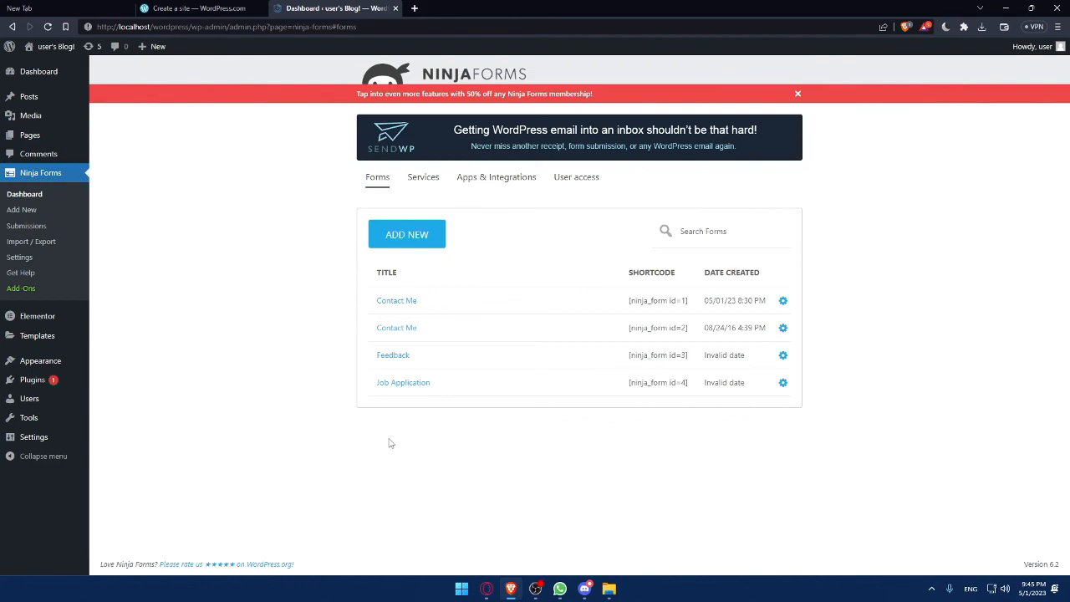
mouse_move(303, 403)
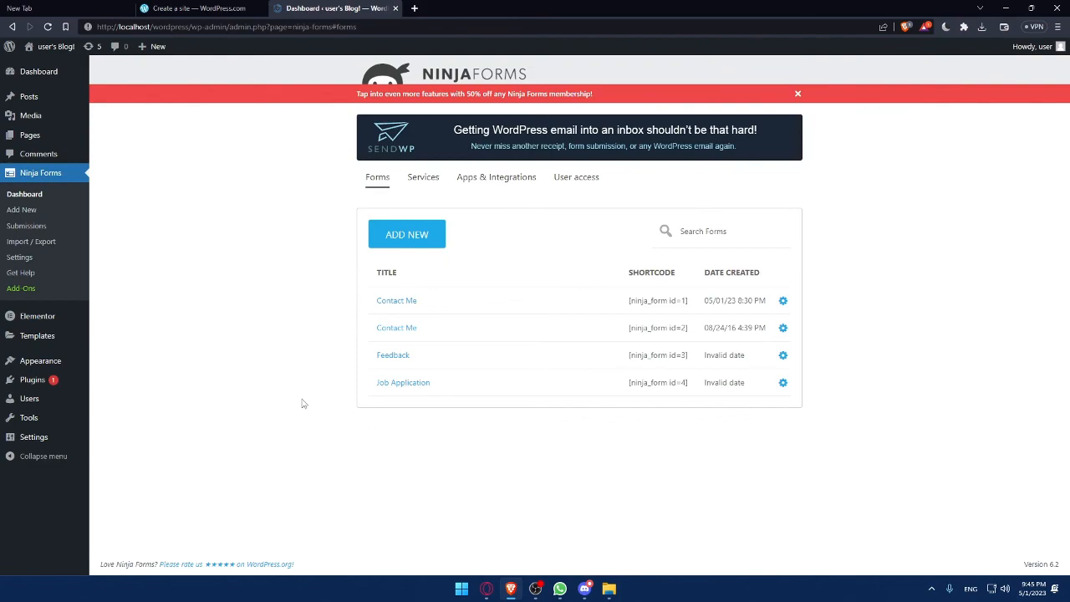